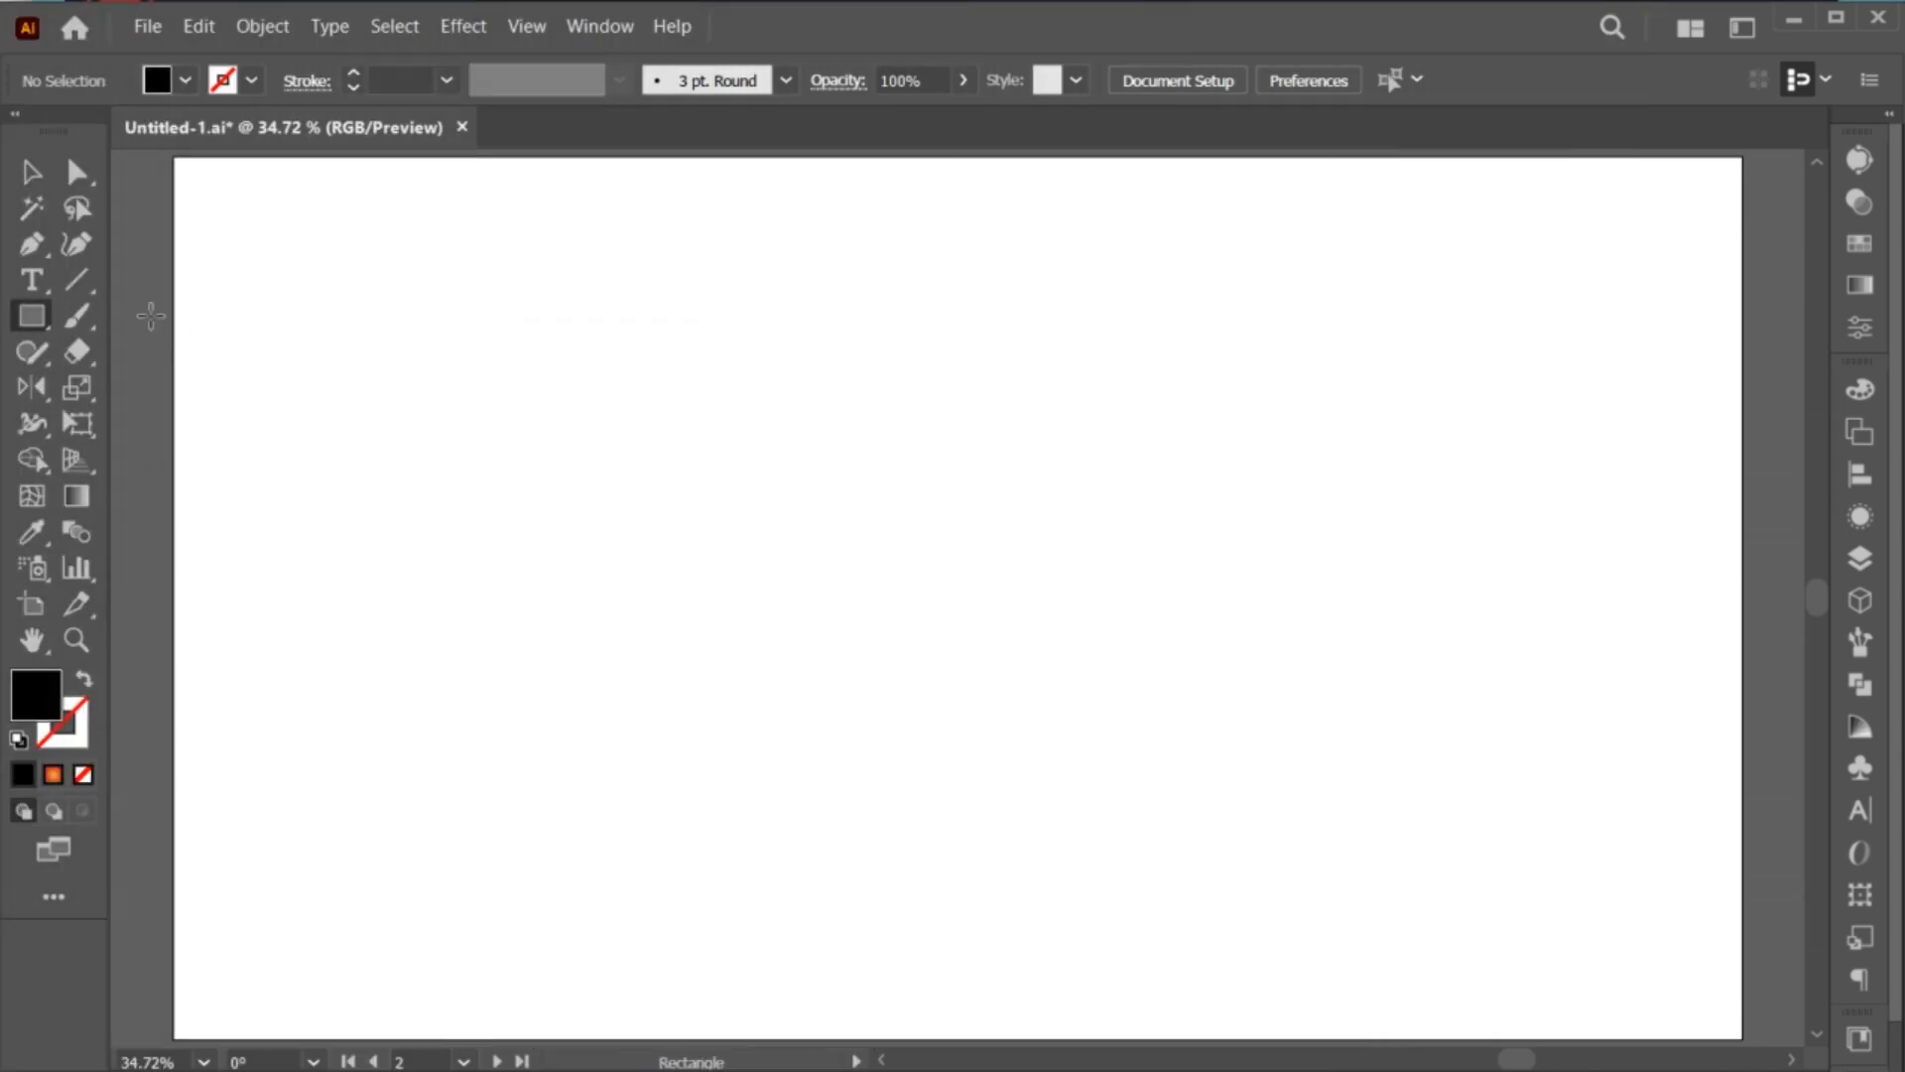
Step: Draw a tall rounded black bar, then duplicate it and shorten the copy
left_click_drag(904, 195, 986, 516)
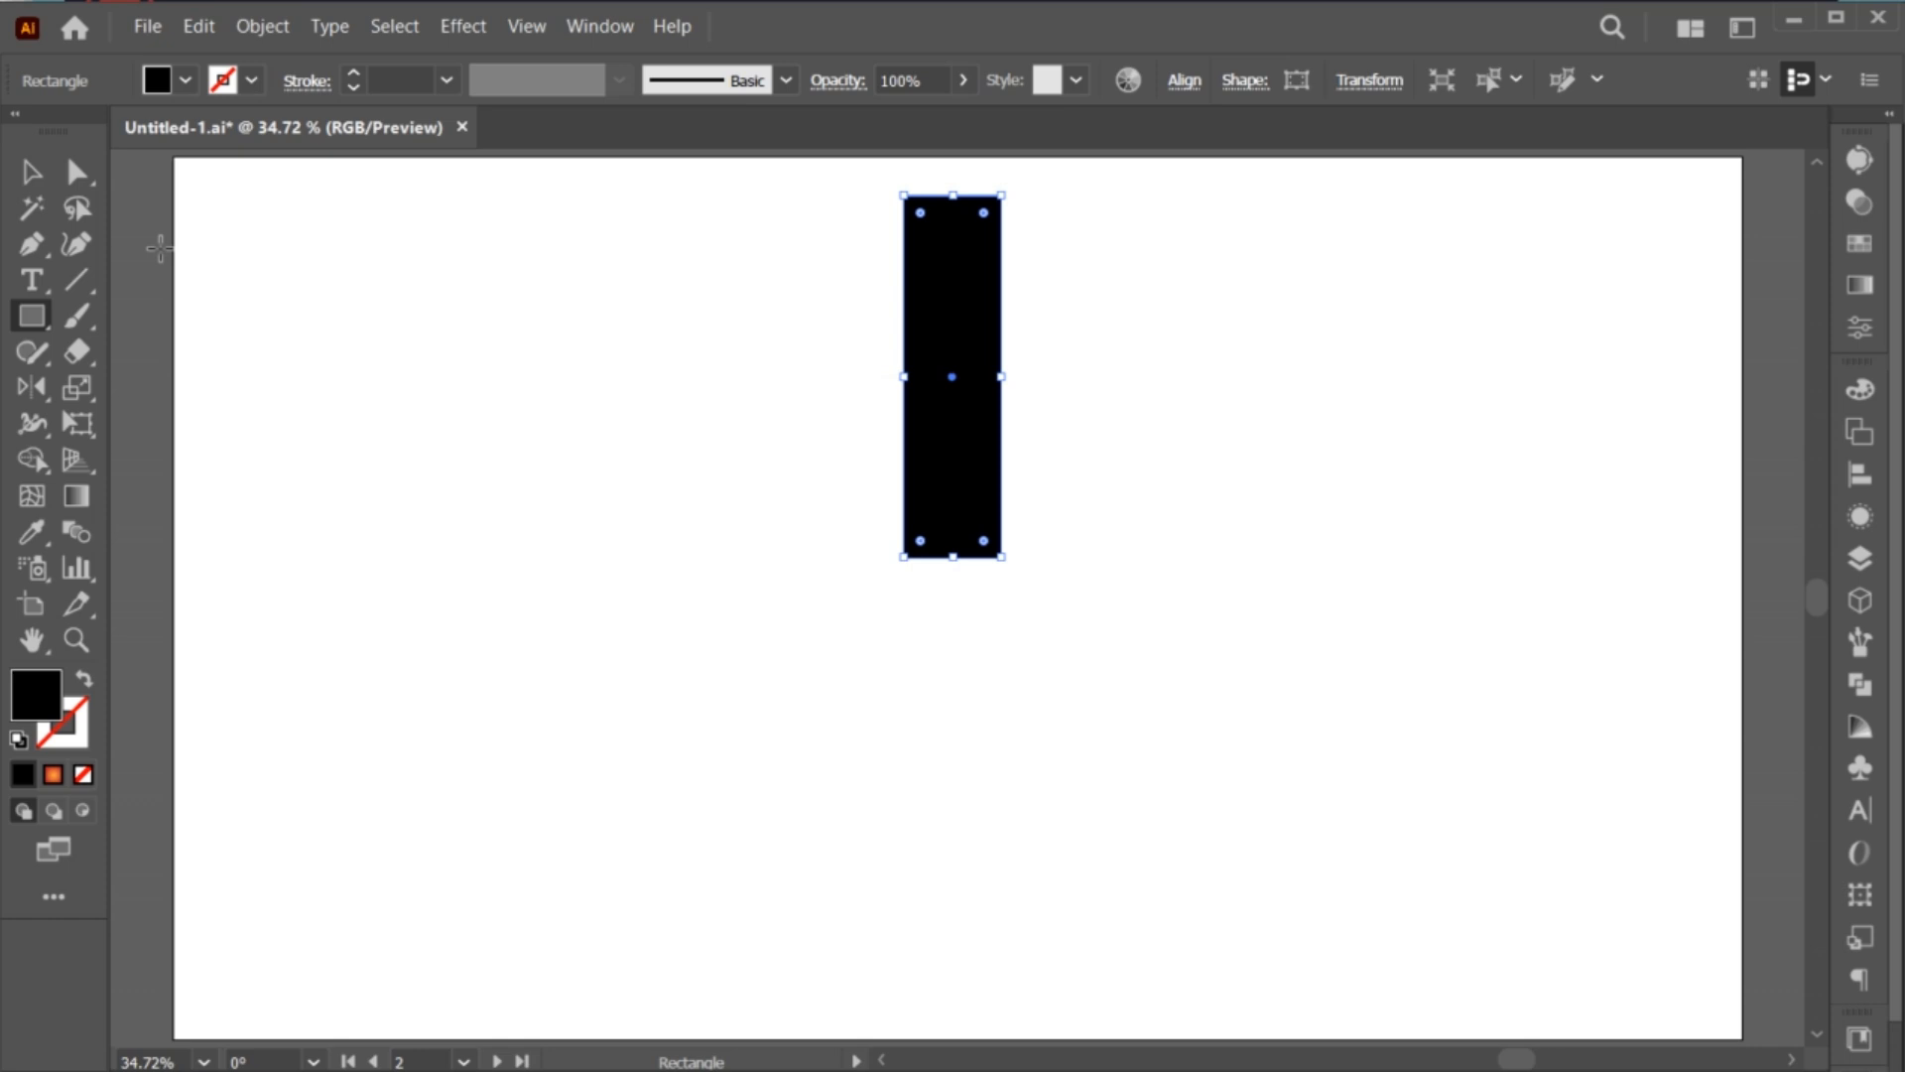
left_click_drag(920, 216, 936, 232)
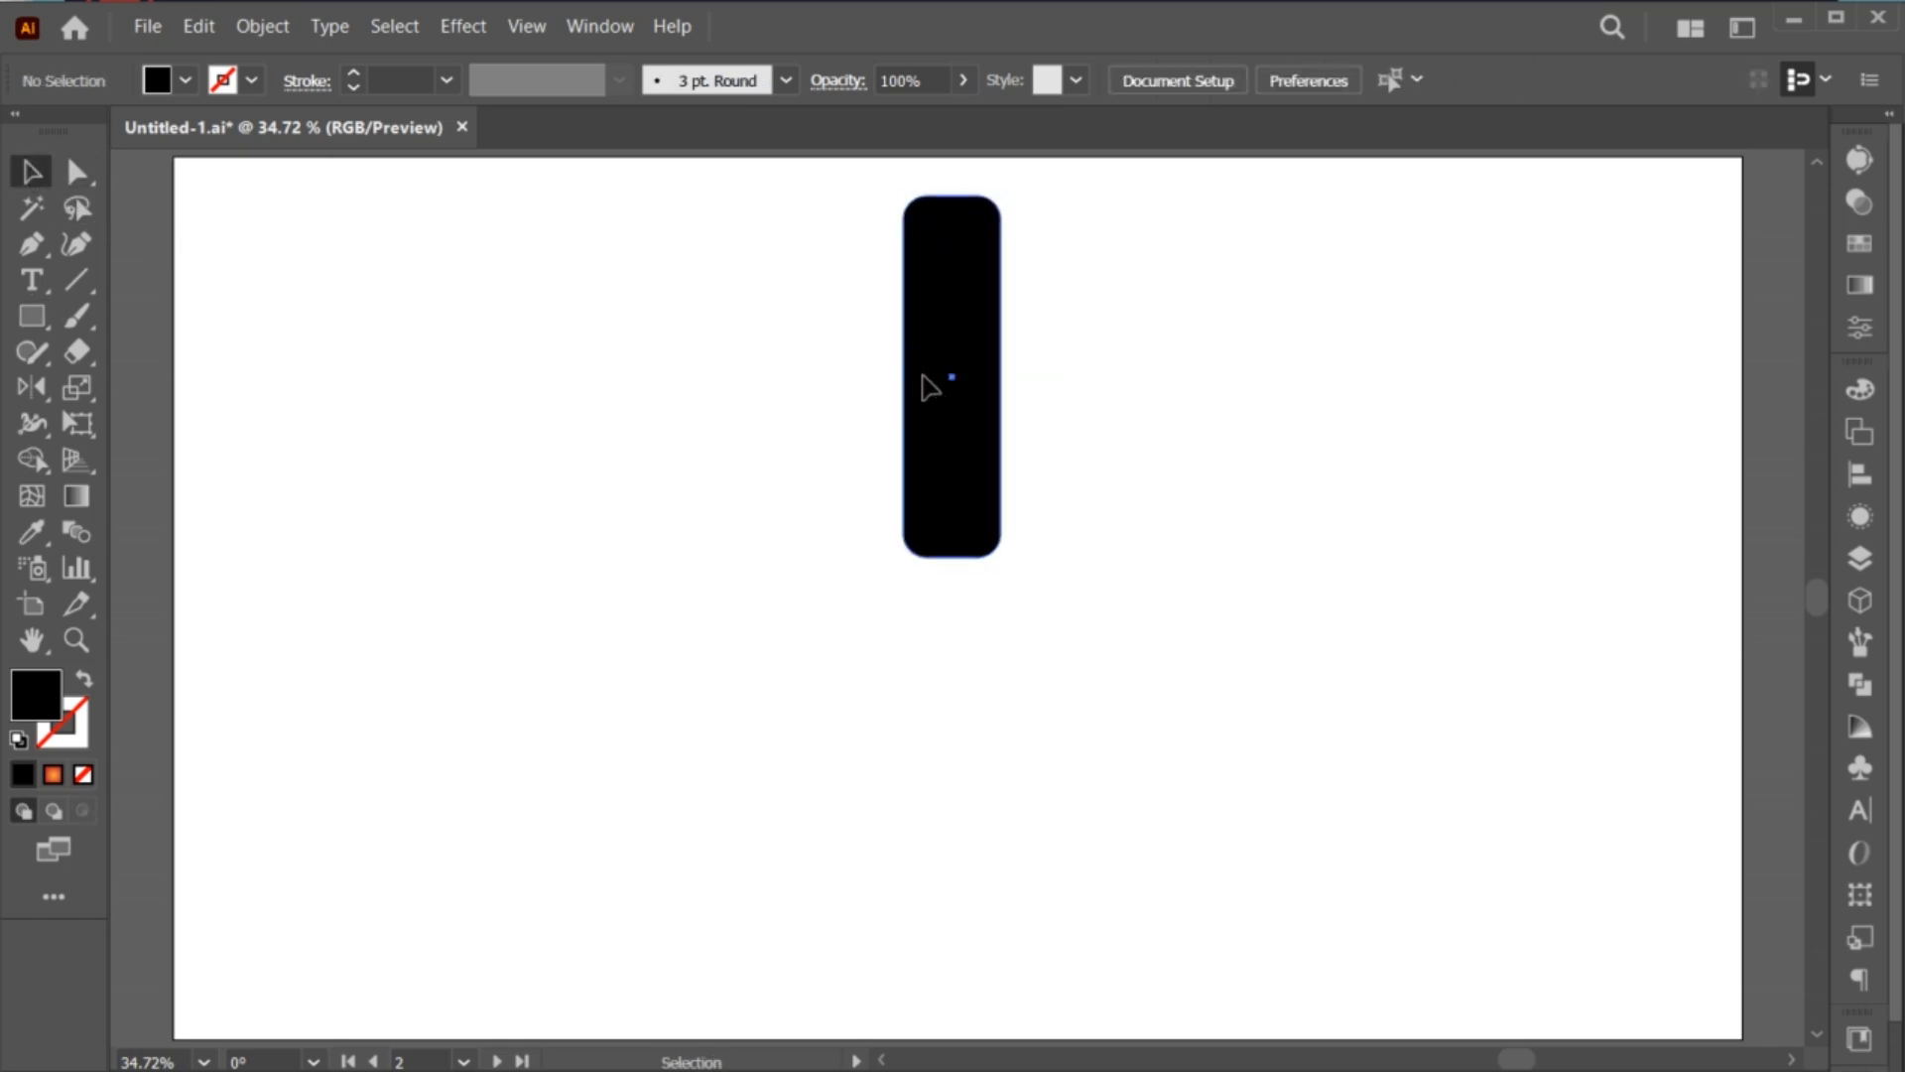
left_click_drag(951, 377, 951, 753)
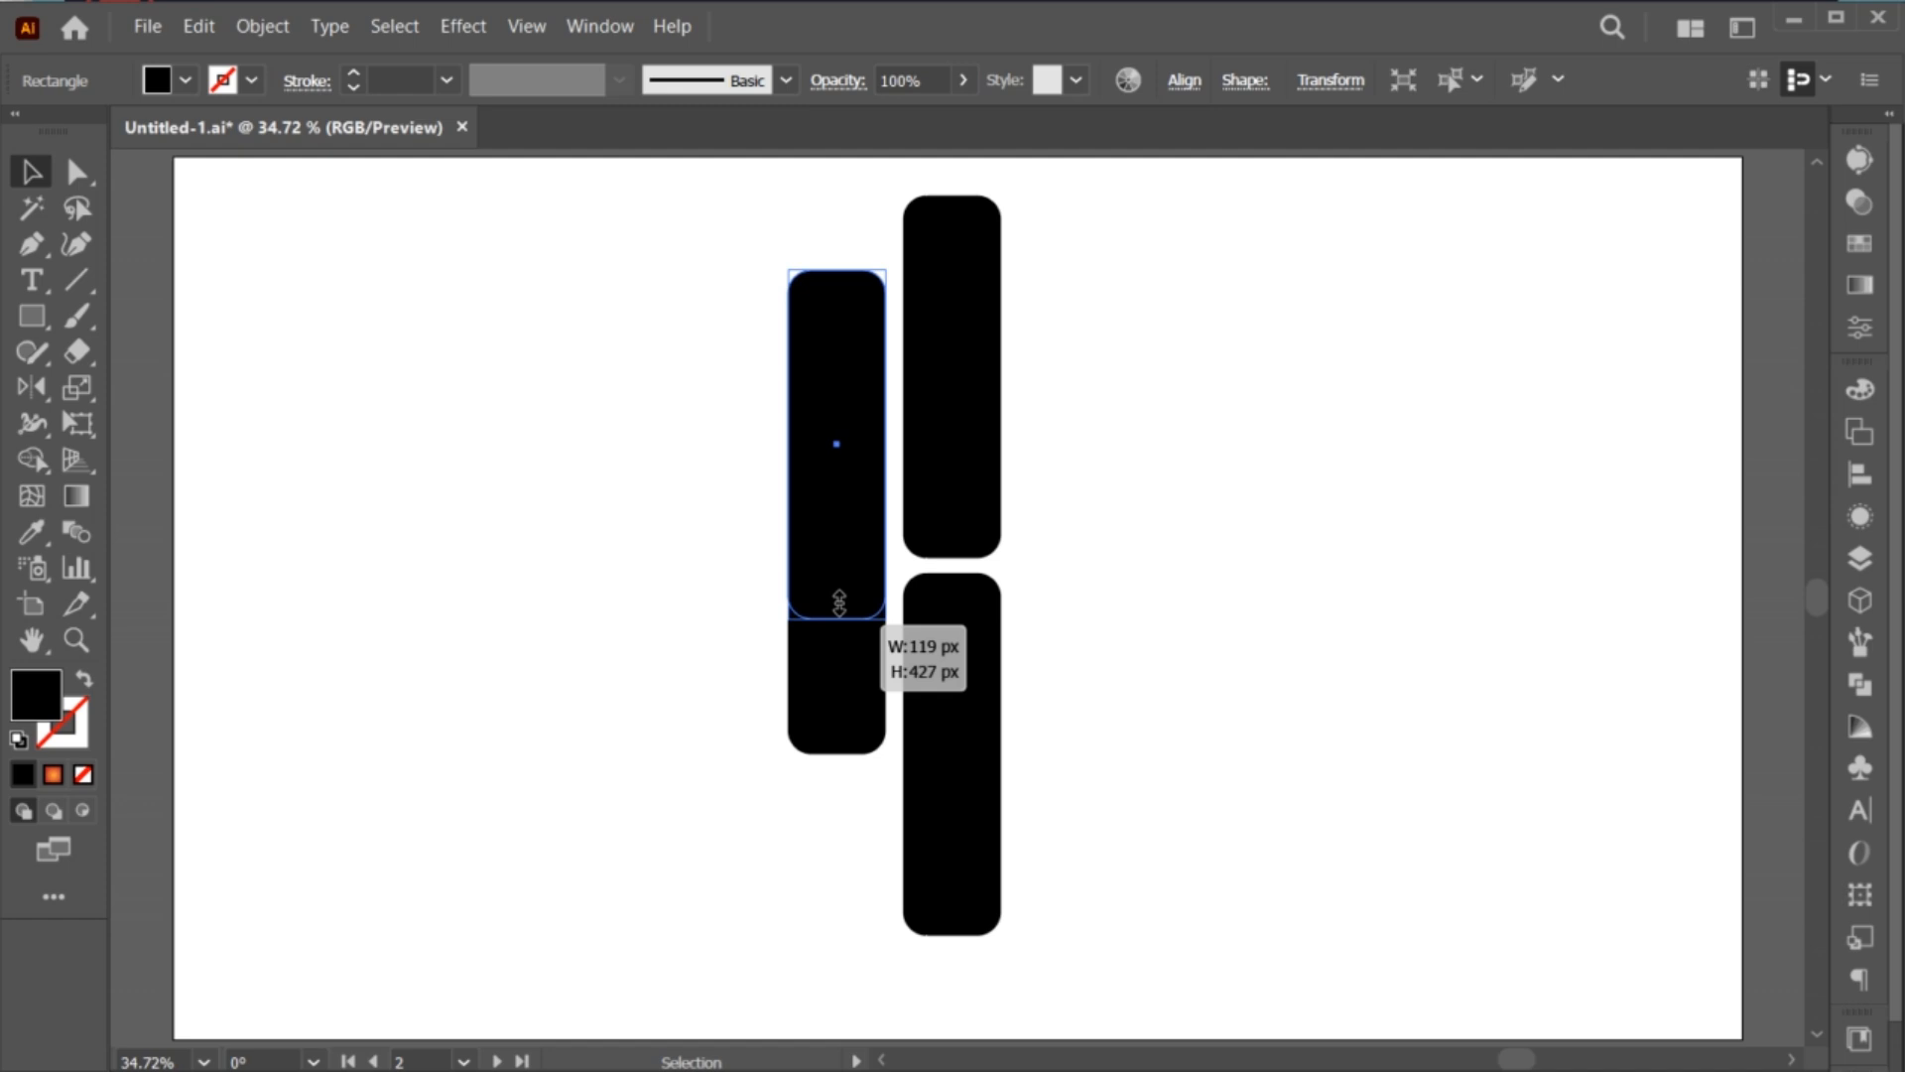
left_click_drag(838, 607, 857, 381)
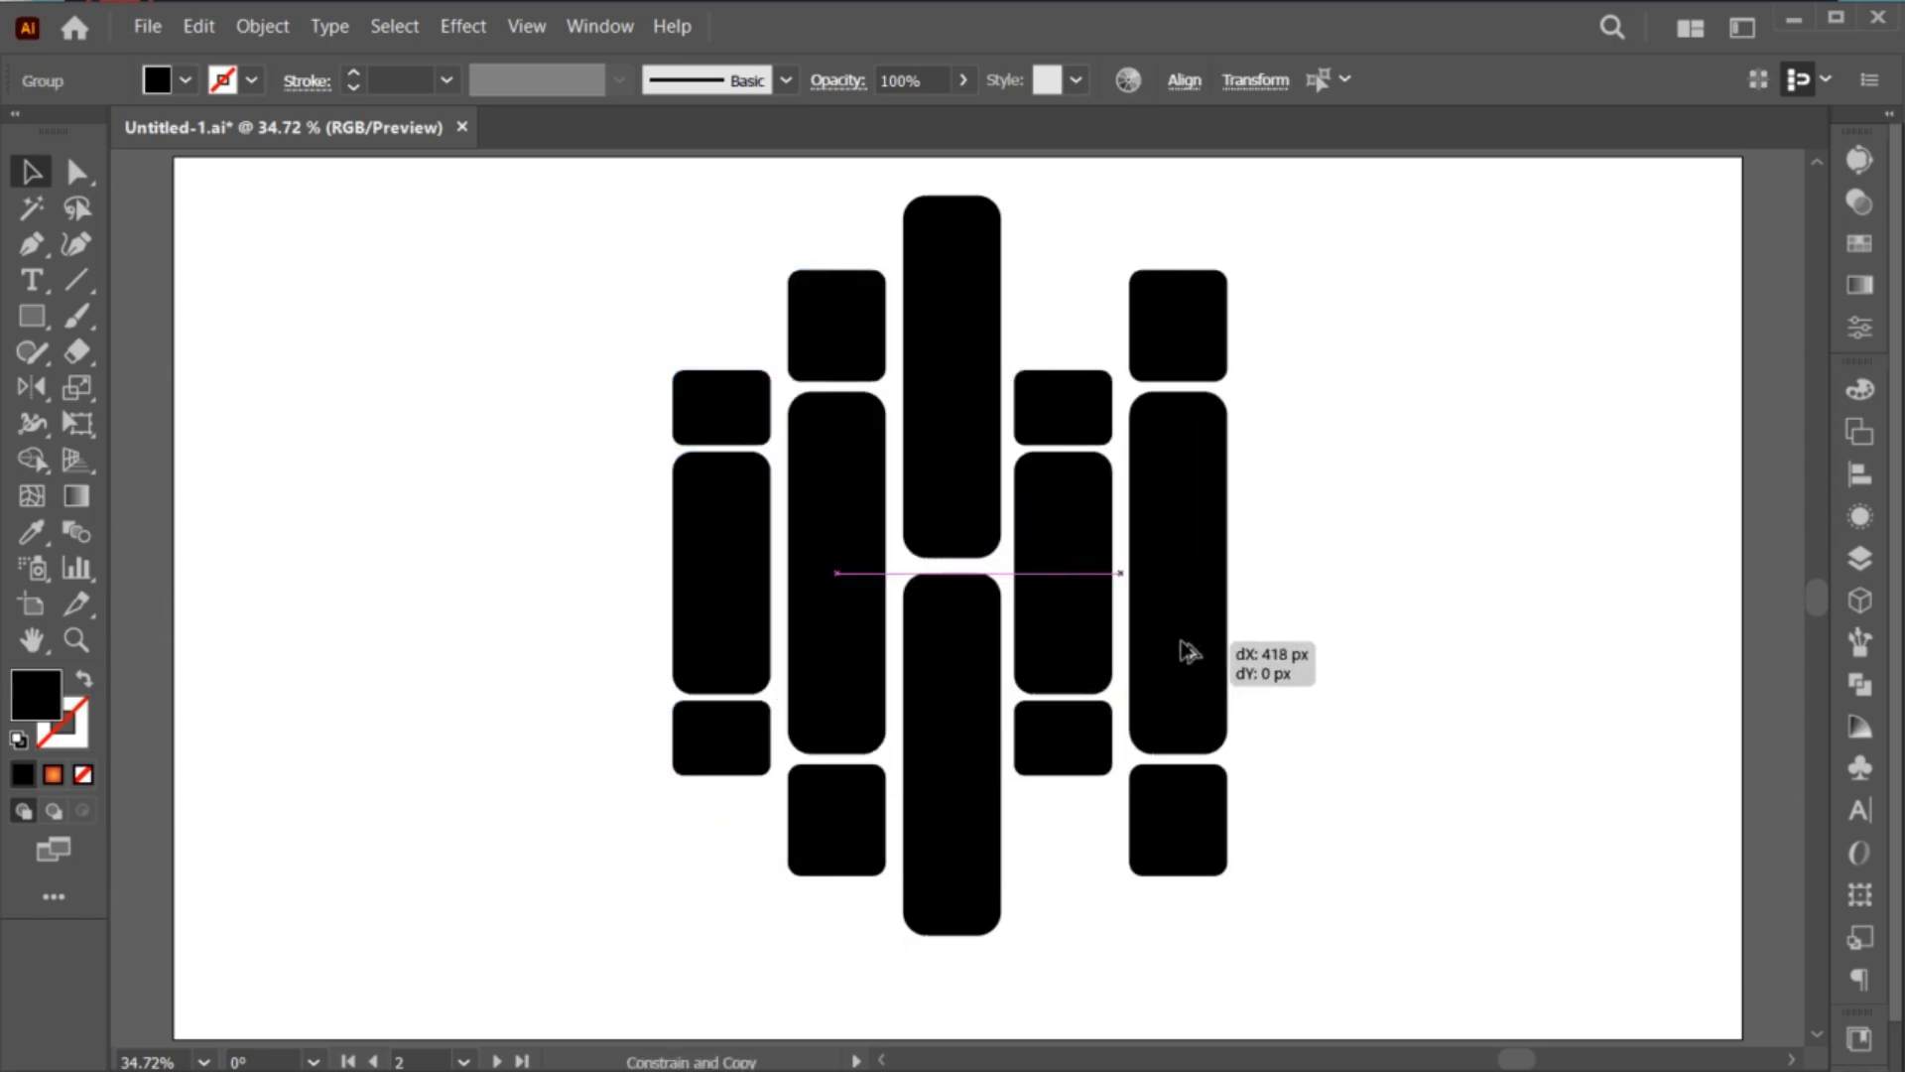
Step: Copy the left bar columns to the right and reflect them across a vertical axis
key("o")
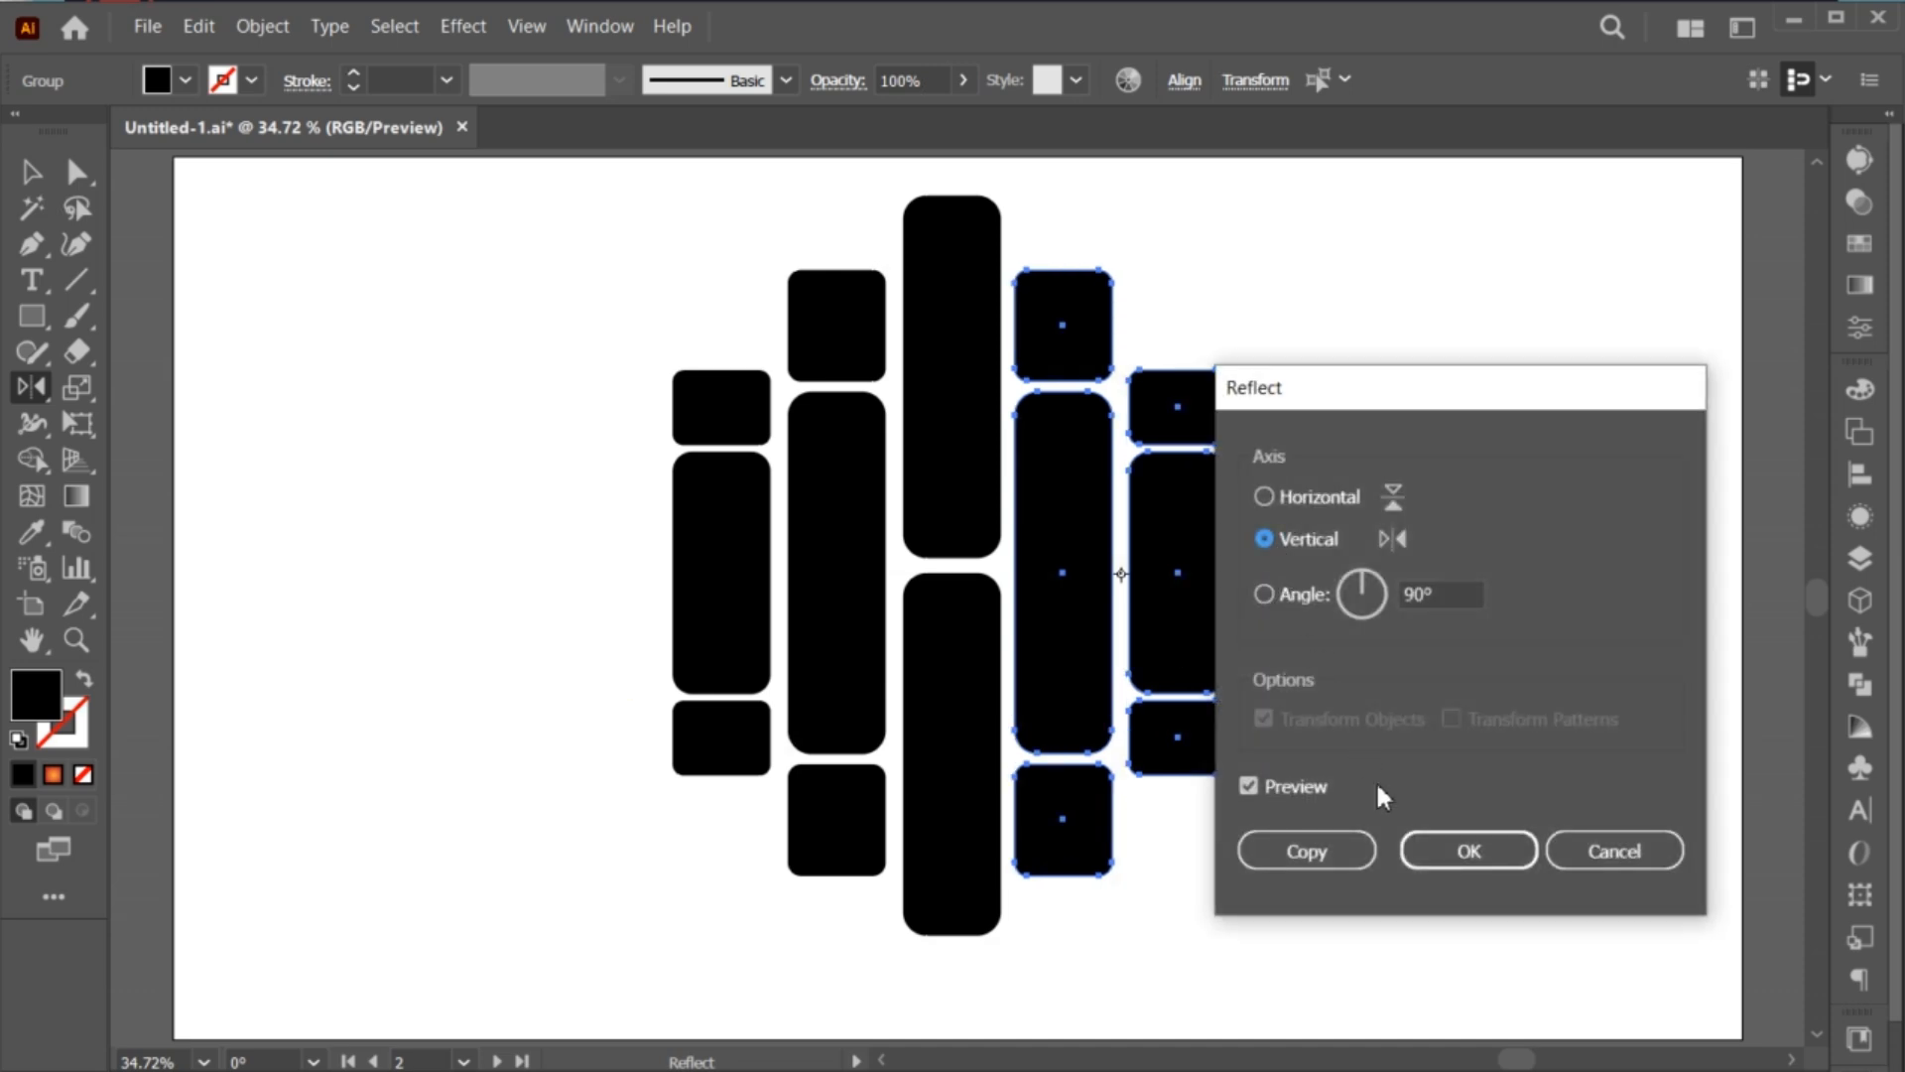
left_click(1467, 849)
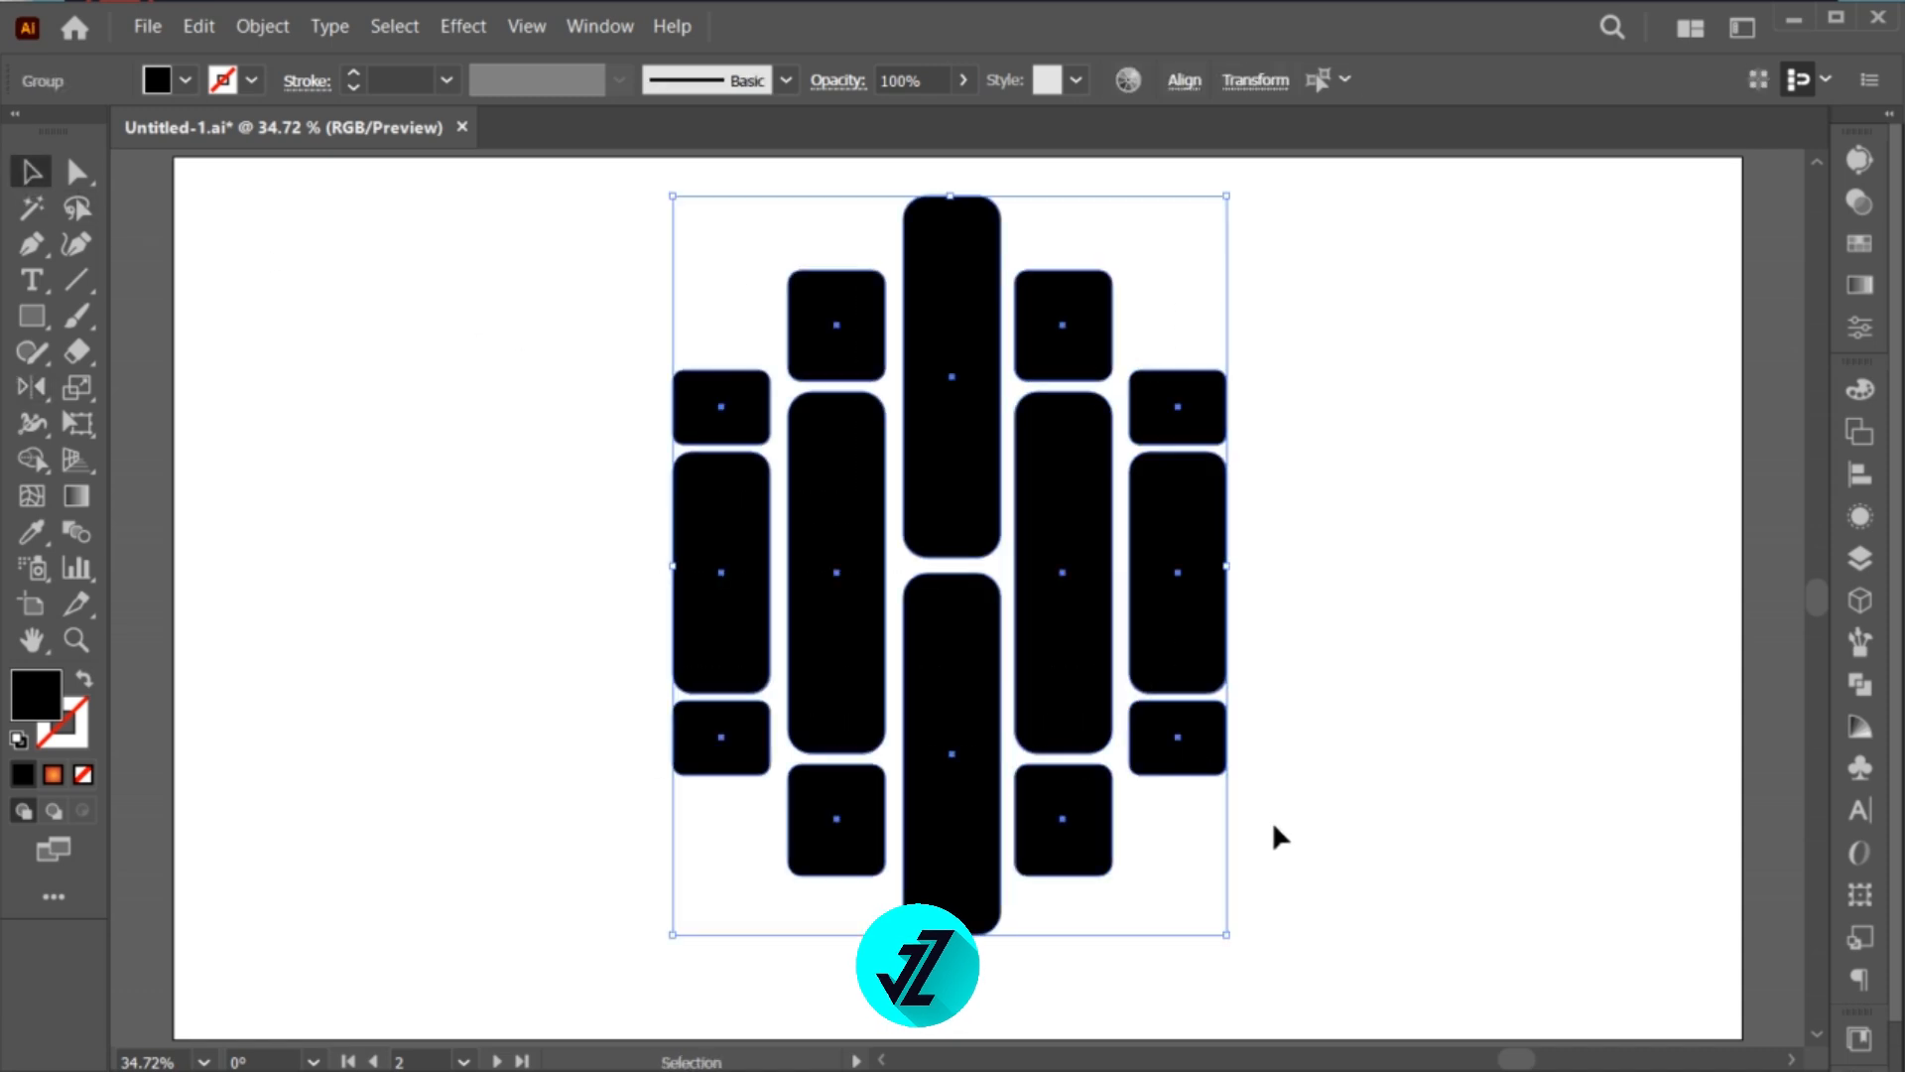
Step: Combine all the rounded bars into one compound path, then deselect
left_click(1186, 79)
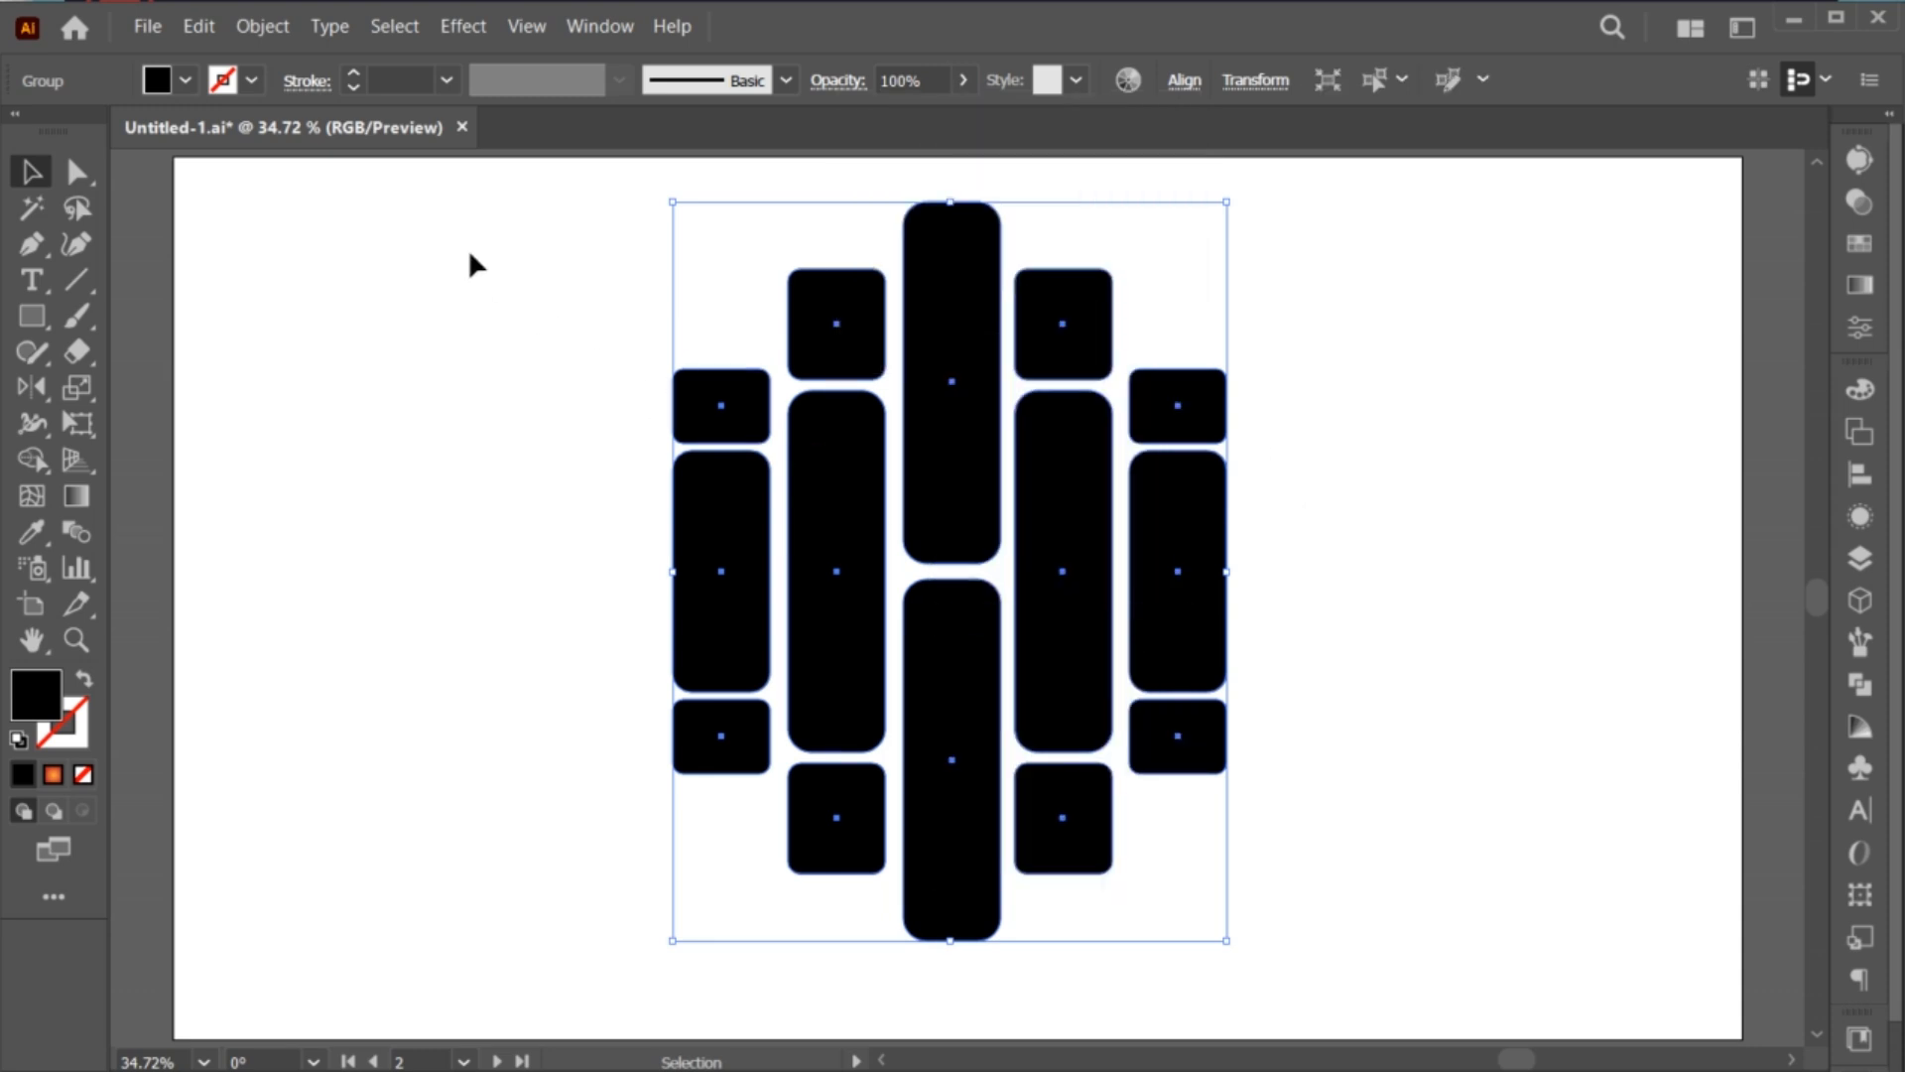
left_click(261, 26)
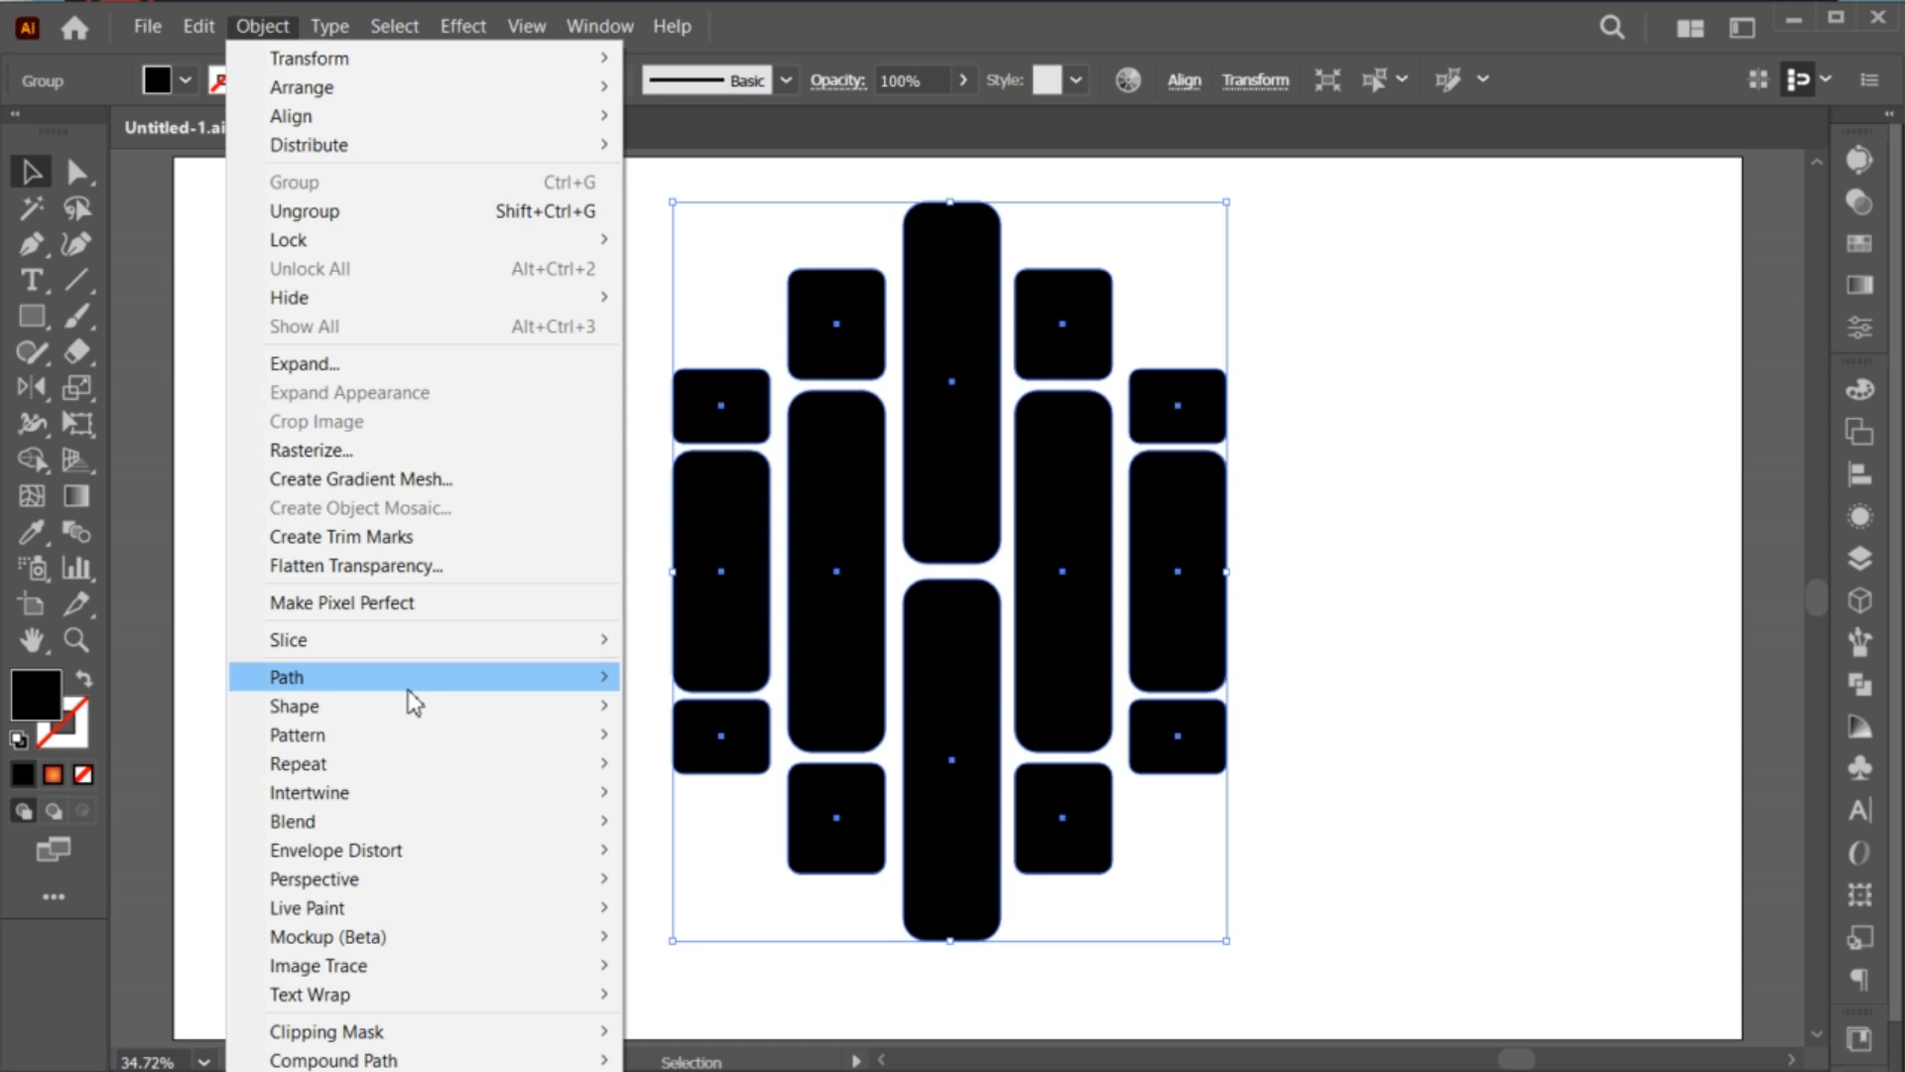
mouse_move(361, 1059)
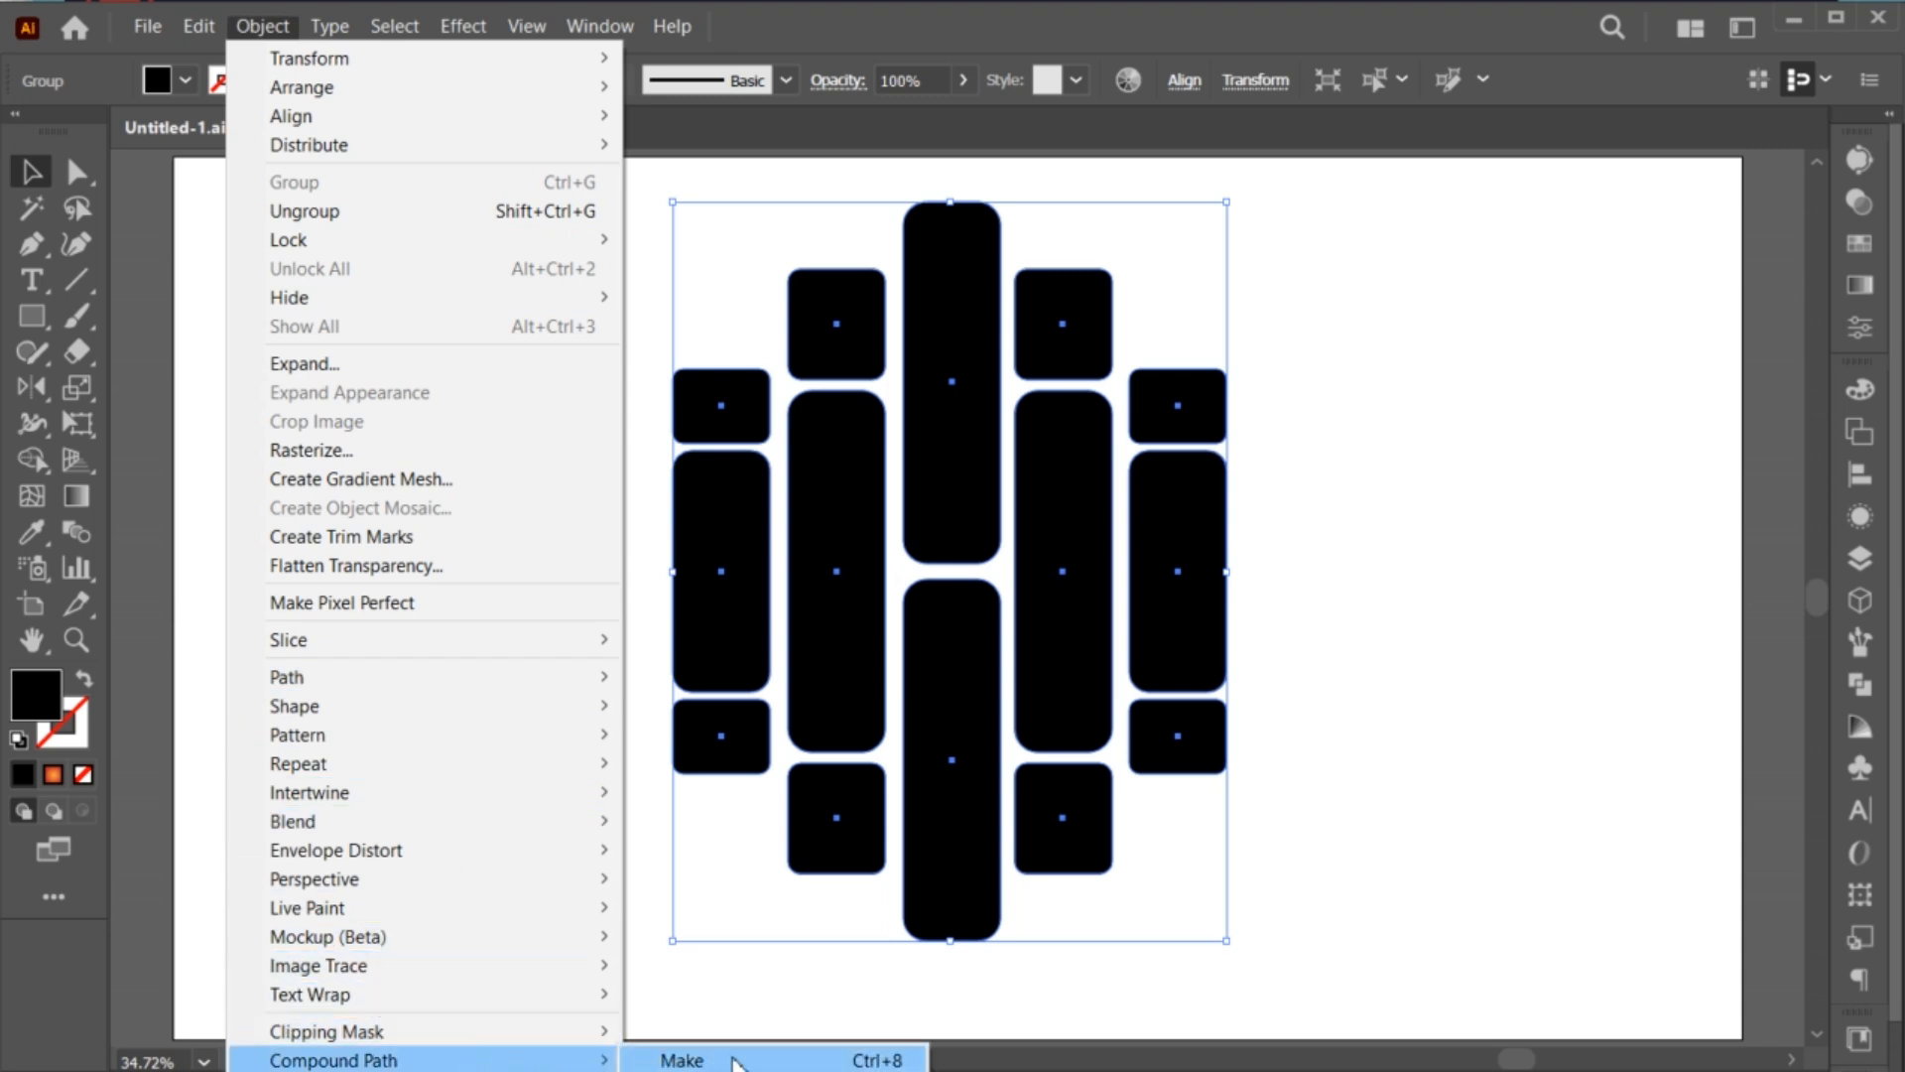
left_click(683, 1059)
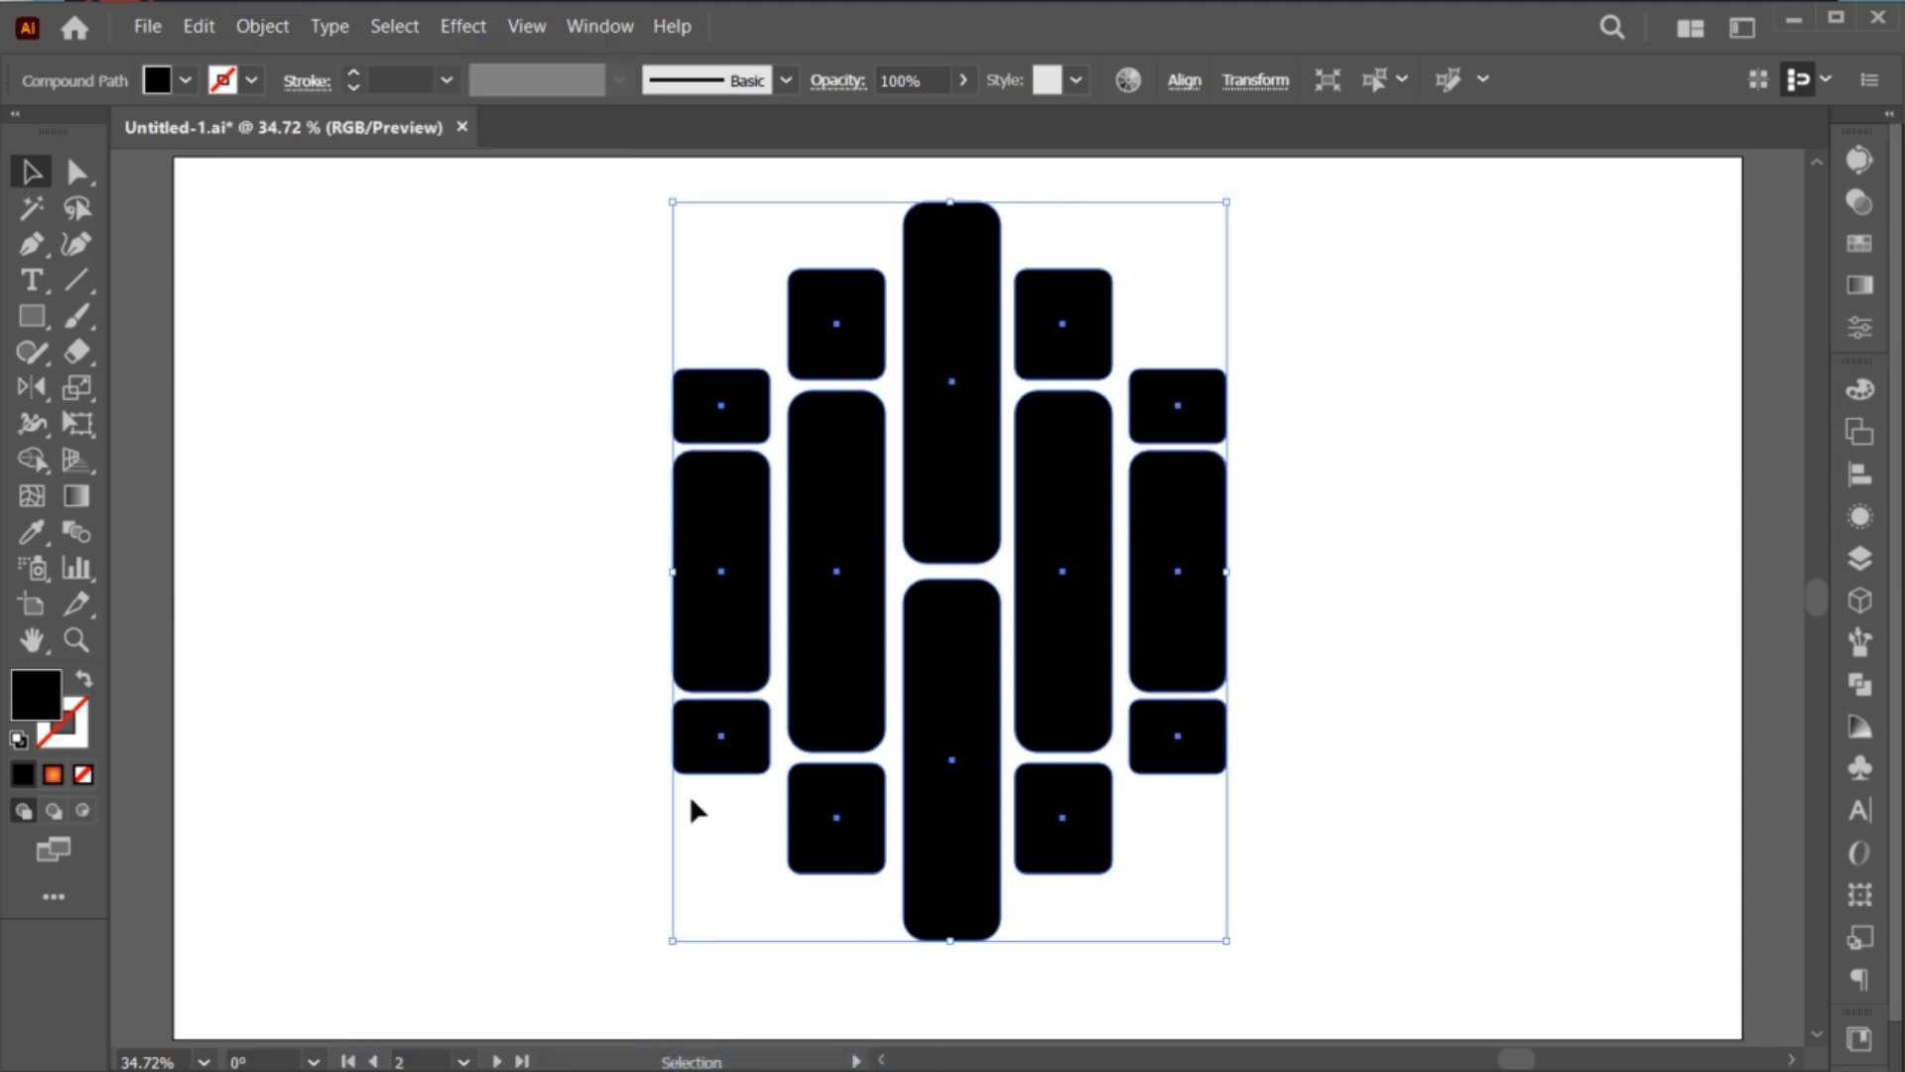
left_click(595, 388)
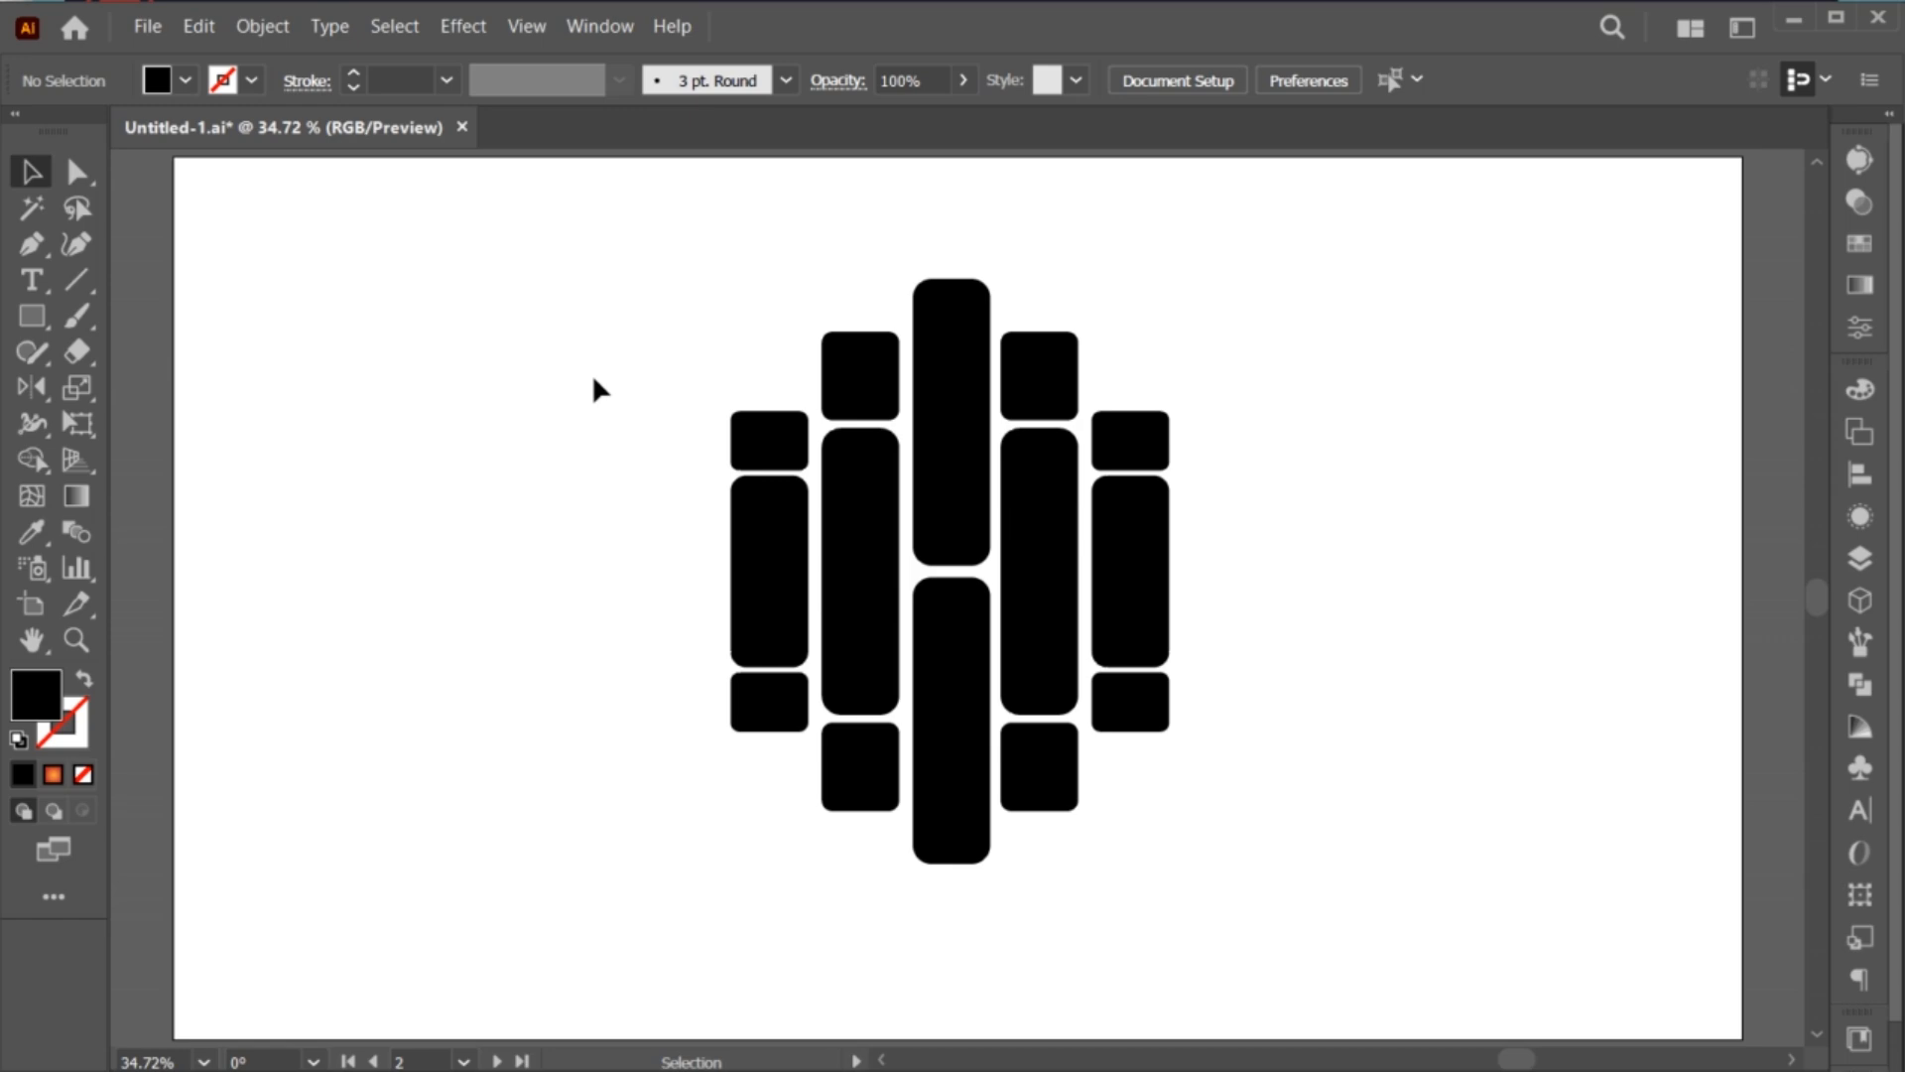
Step: Place the scarlet macaw photo and send it behind the bars
left_click(147, 26)
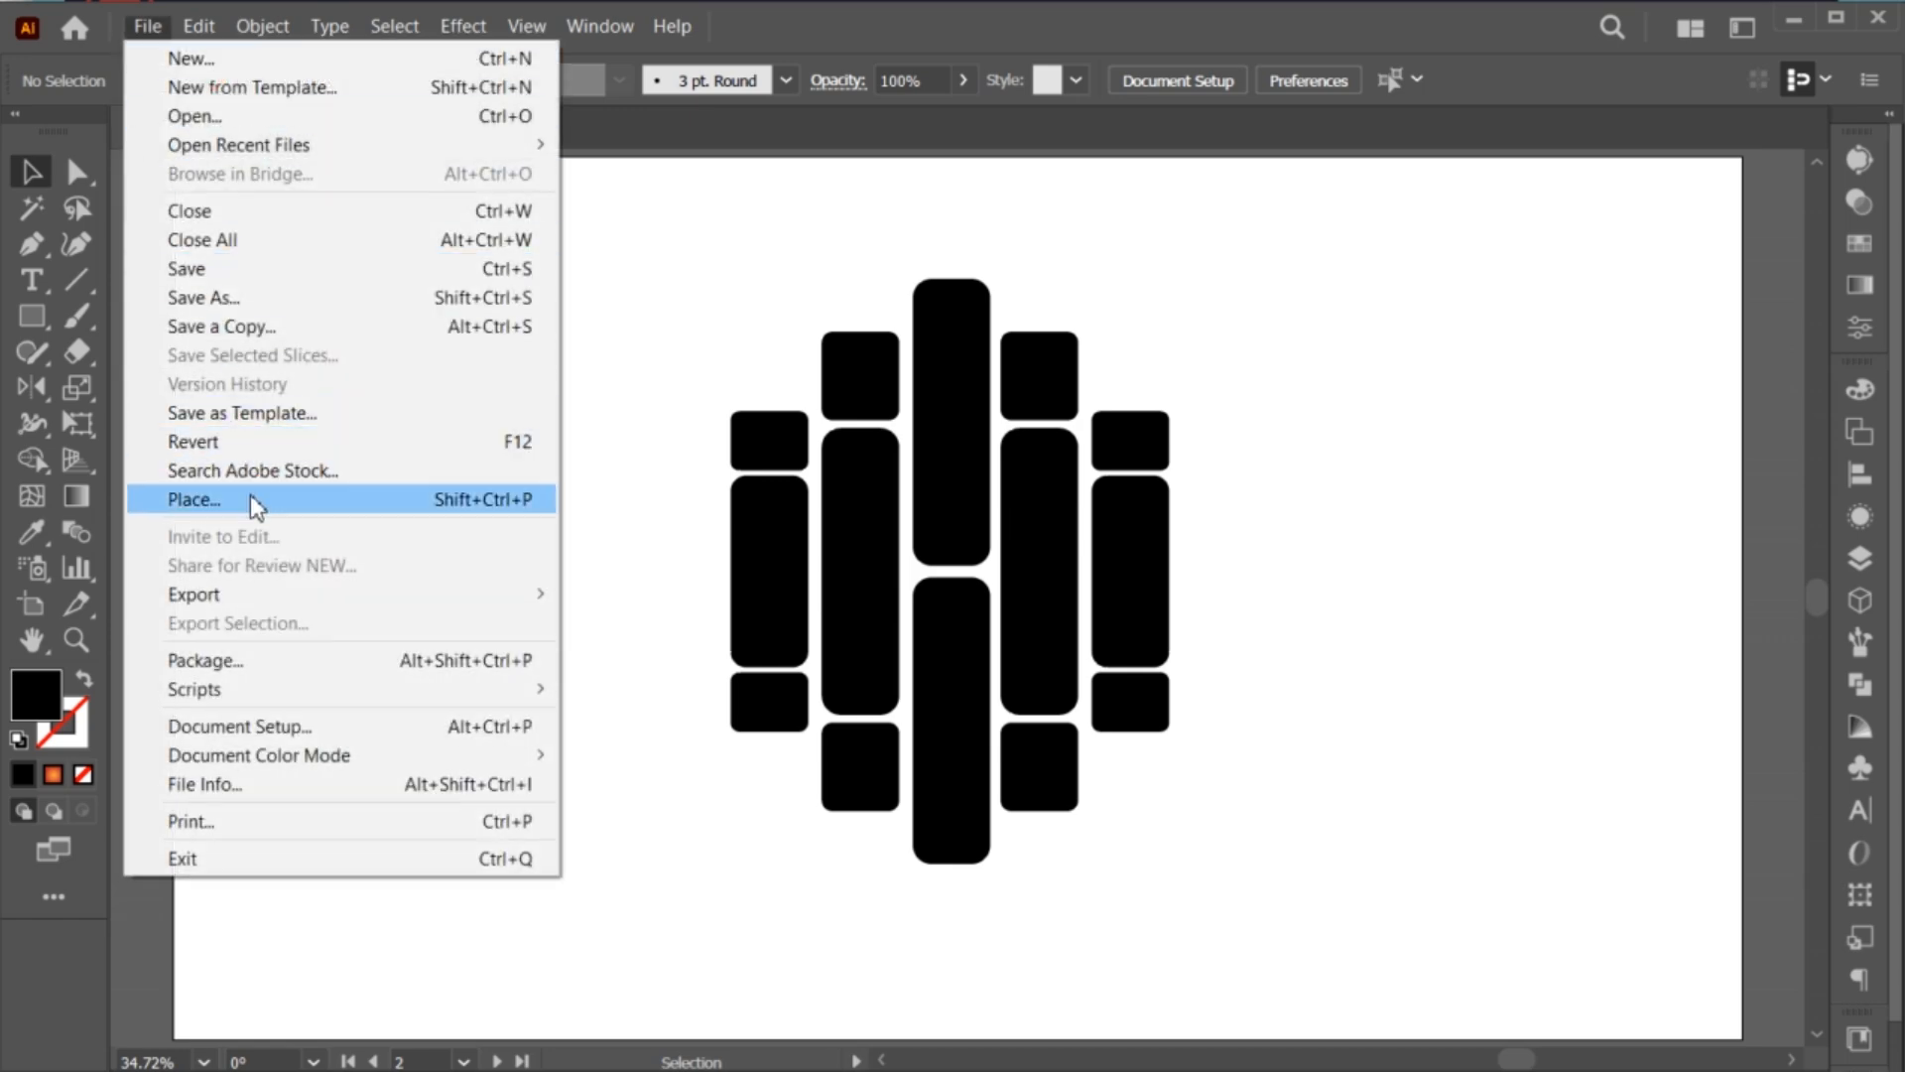
left_click(194, 499)
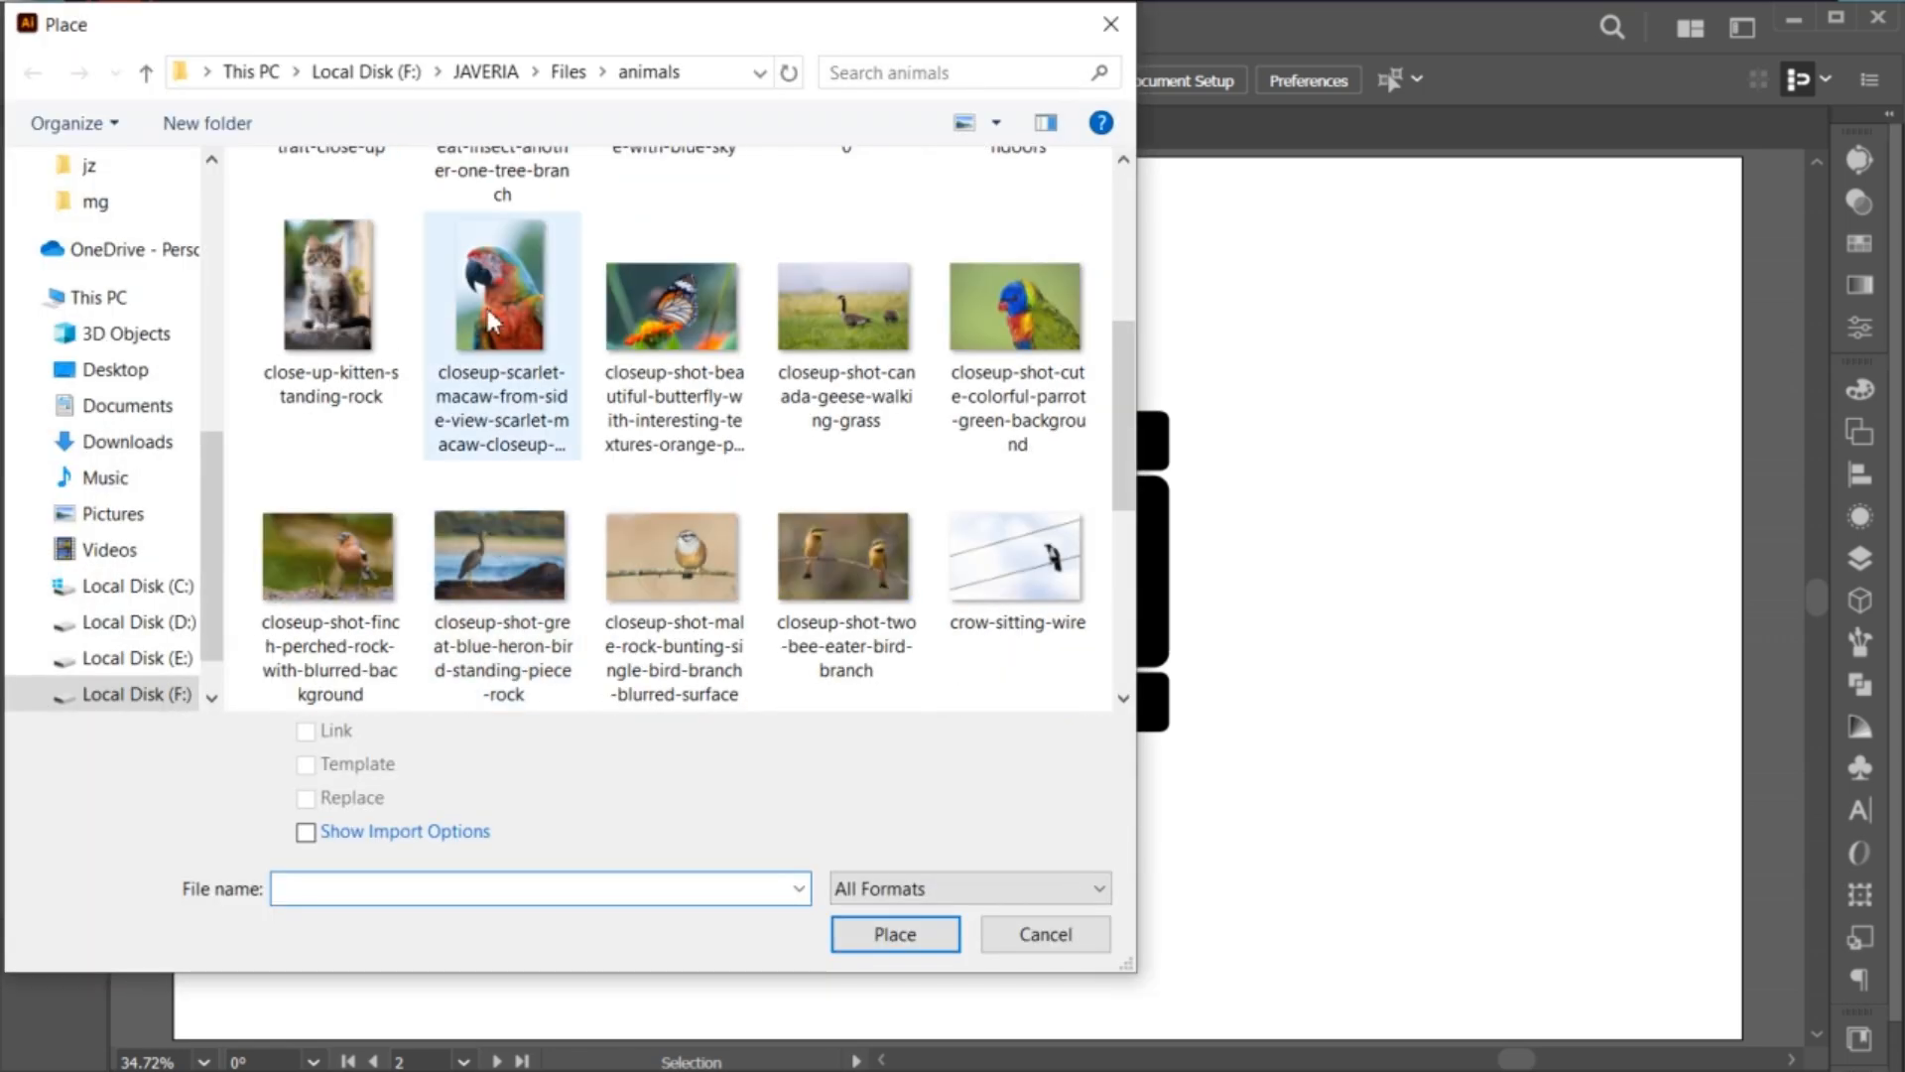
left_click(895, 934)
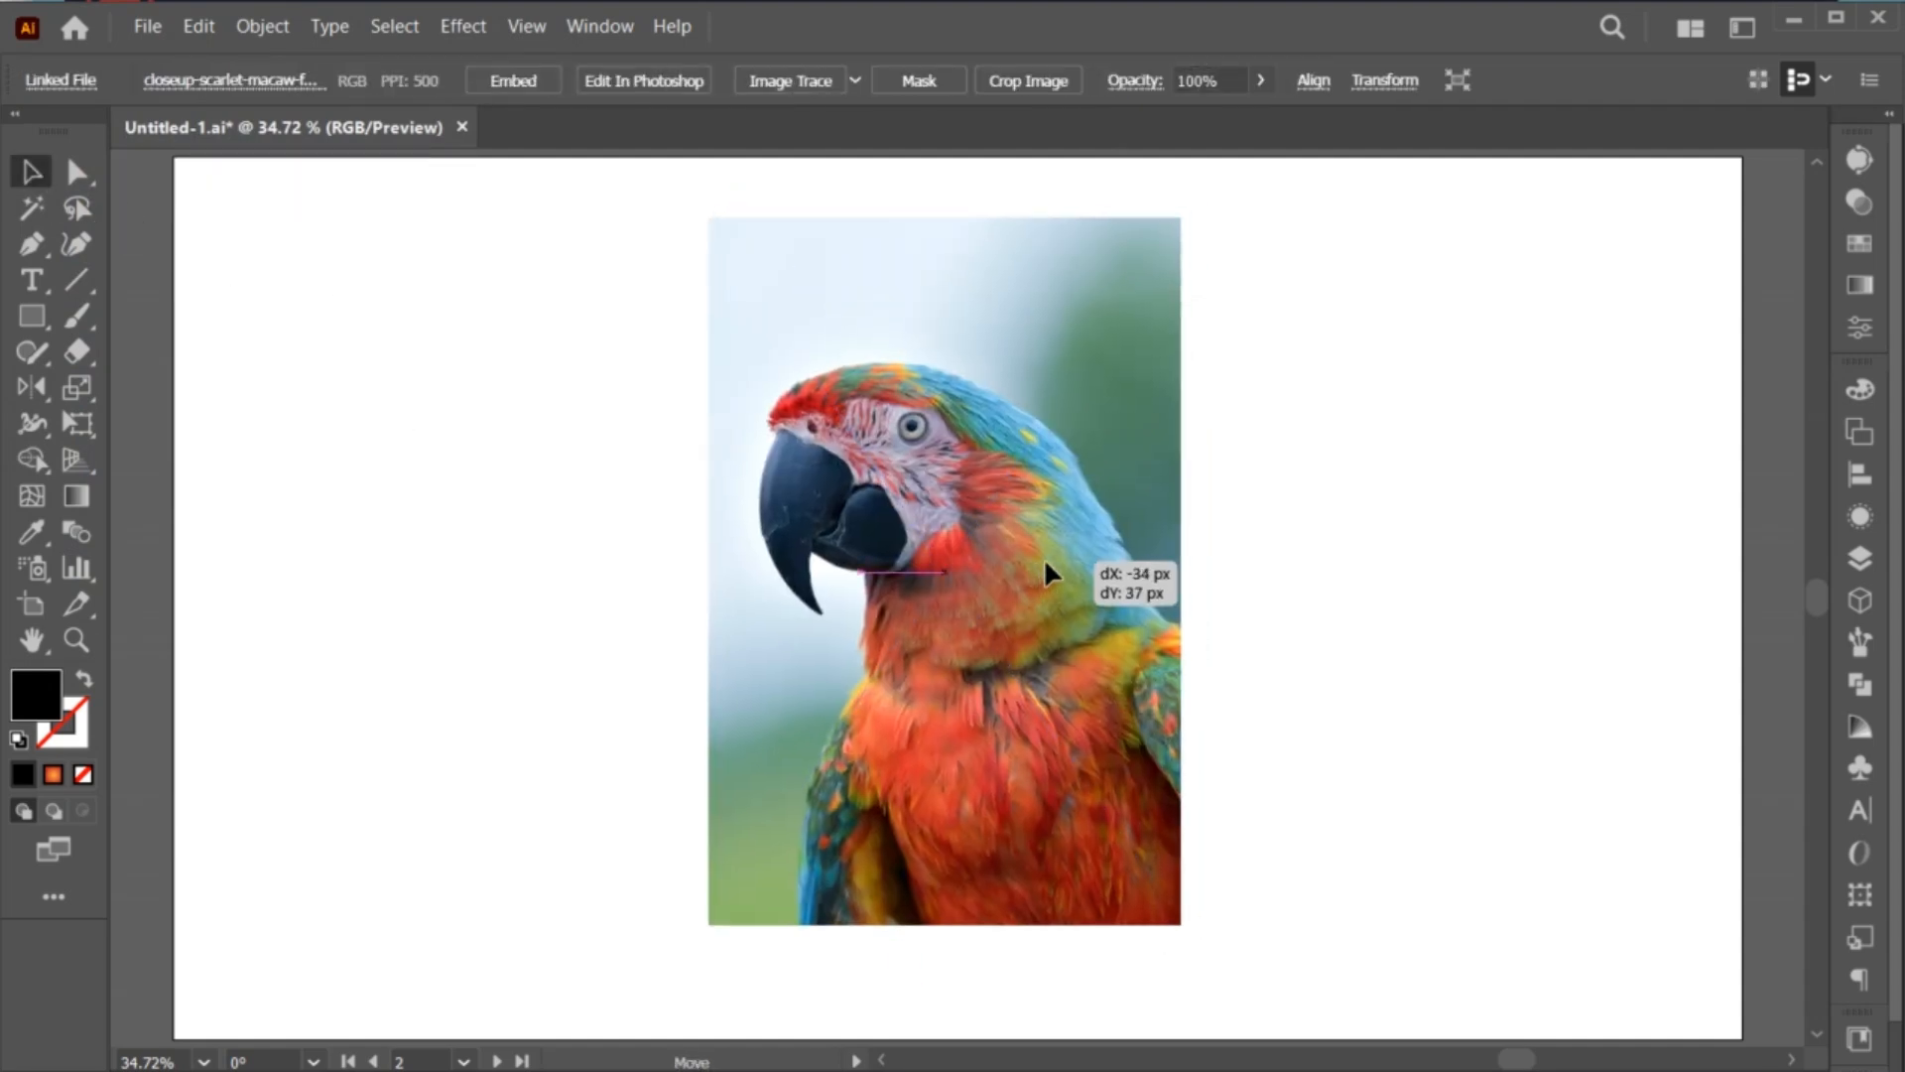
right_click(1050, 600)
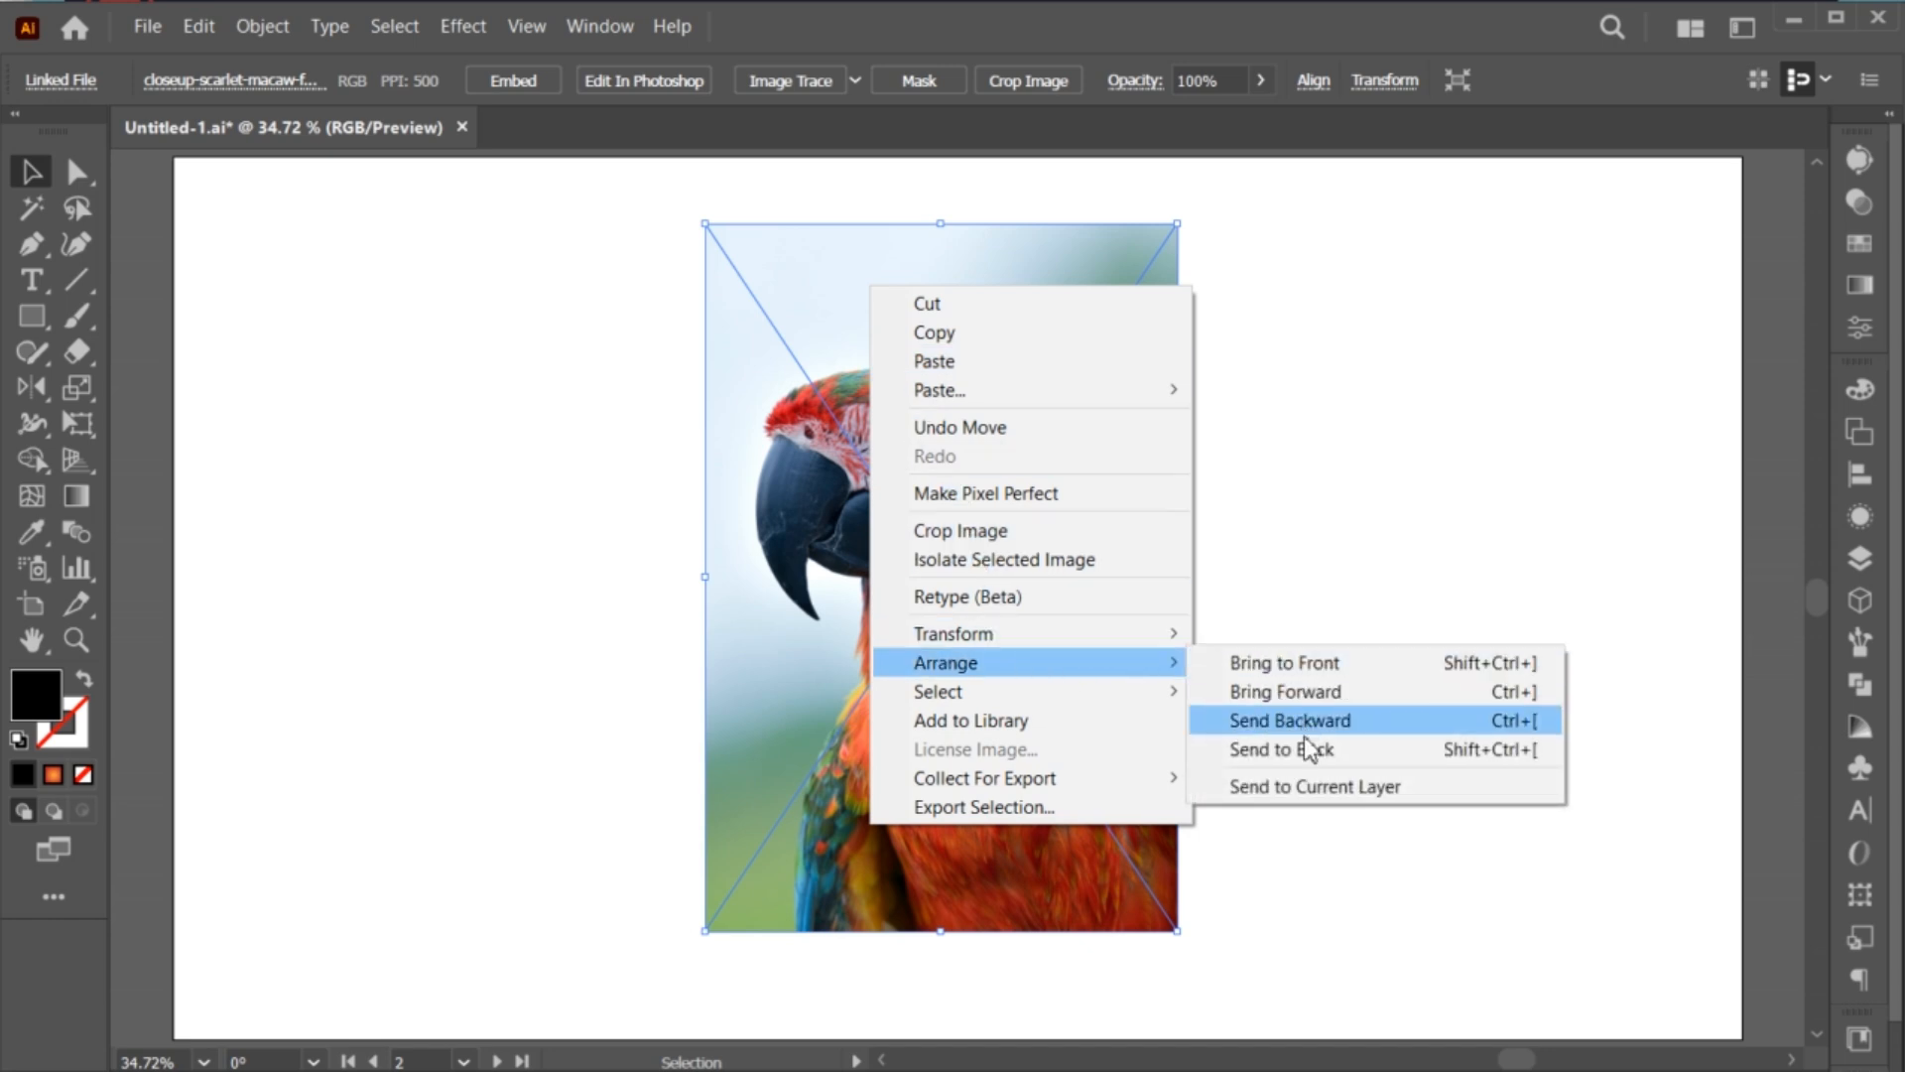
left_click(1290, 720)
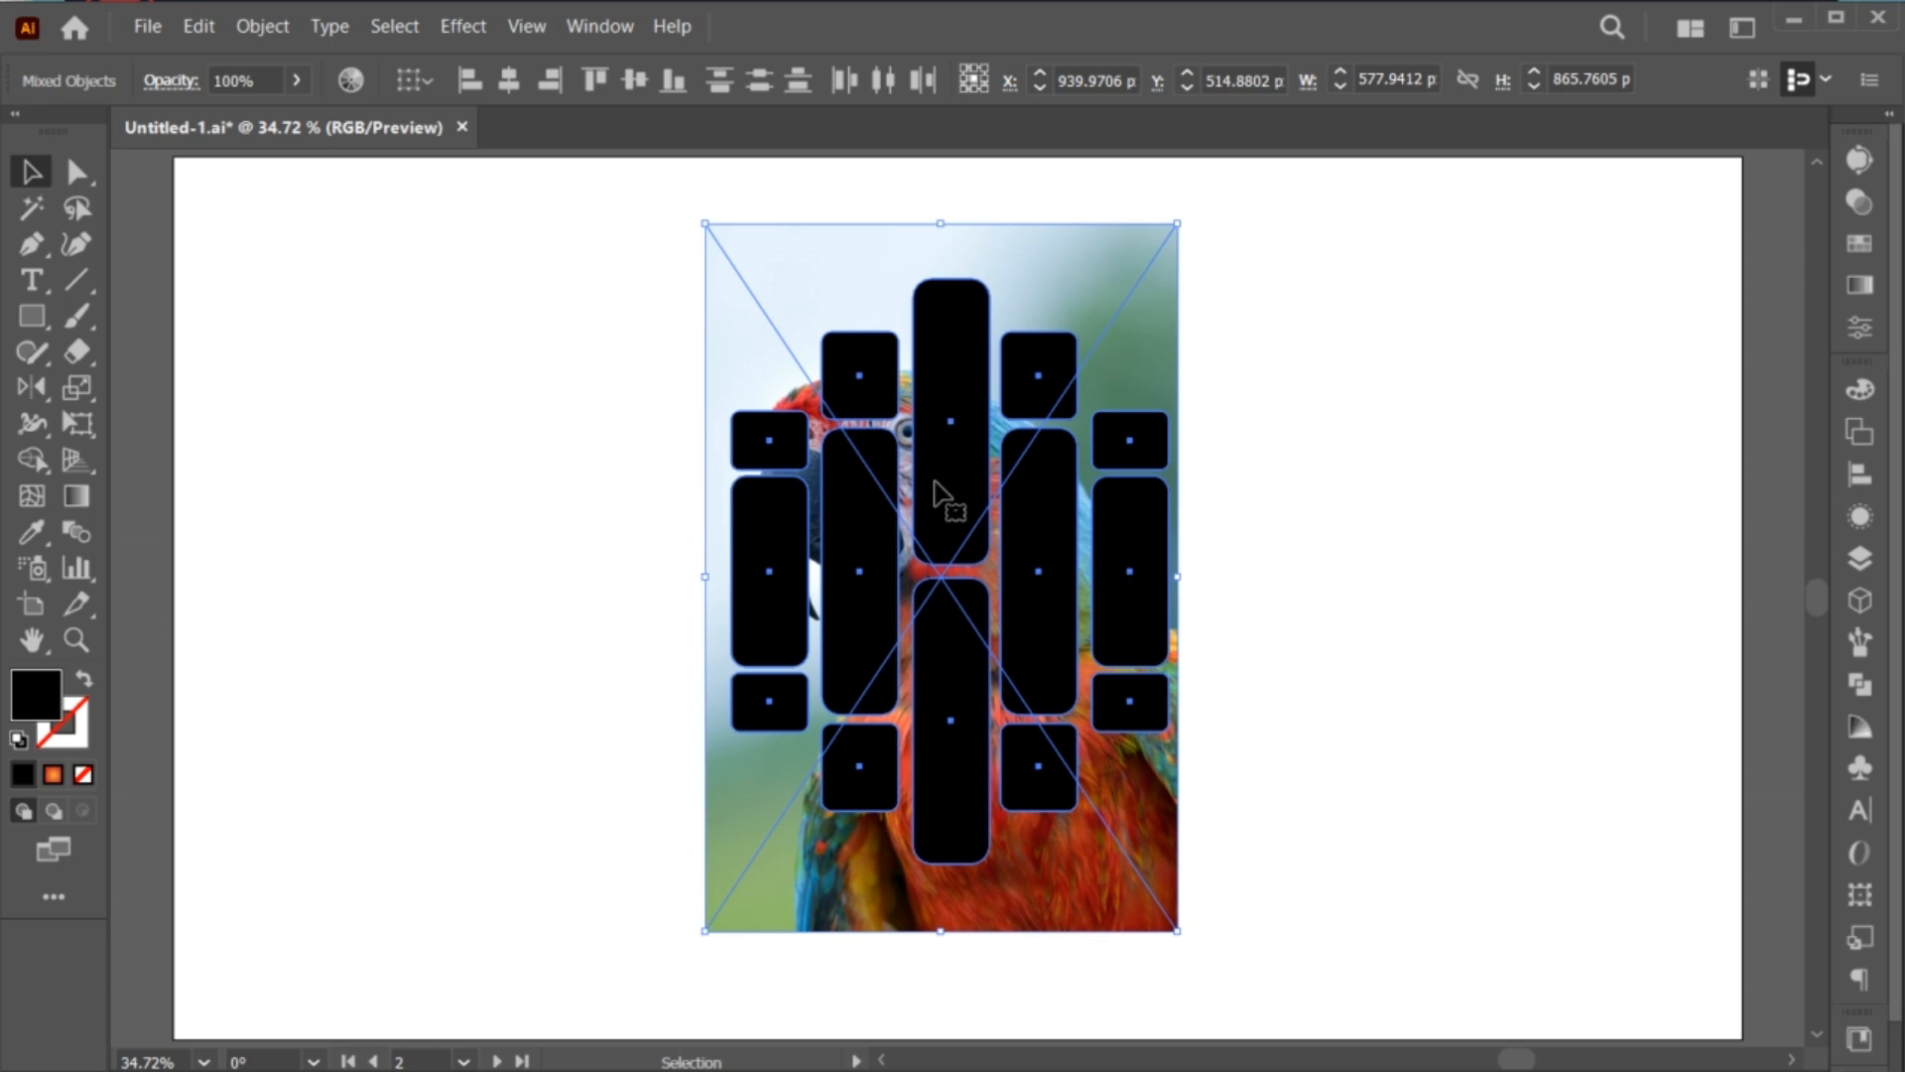
Step: Make a clipping mask from the bar compound path over the macaw photo
left_click(261, 25)
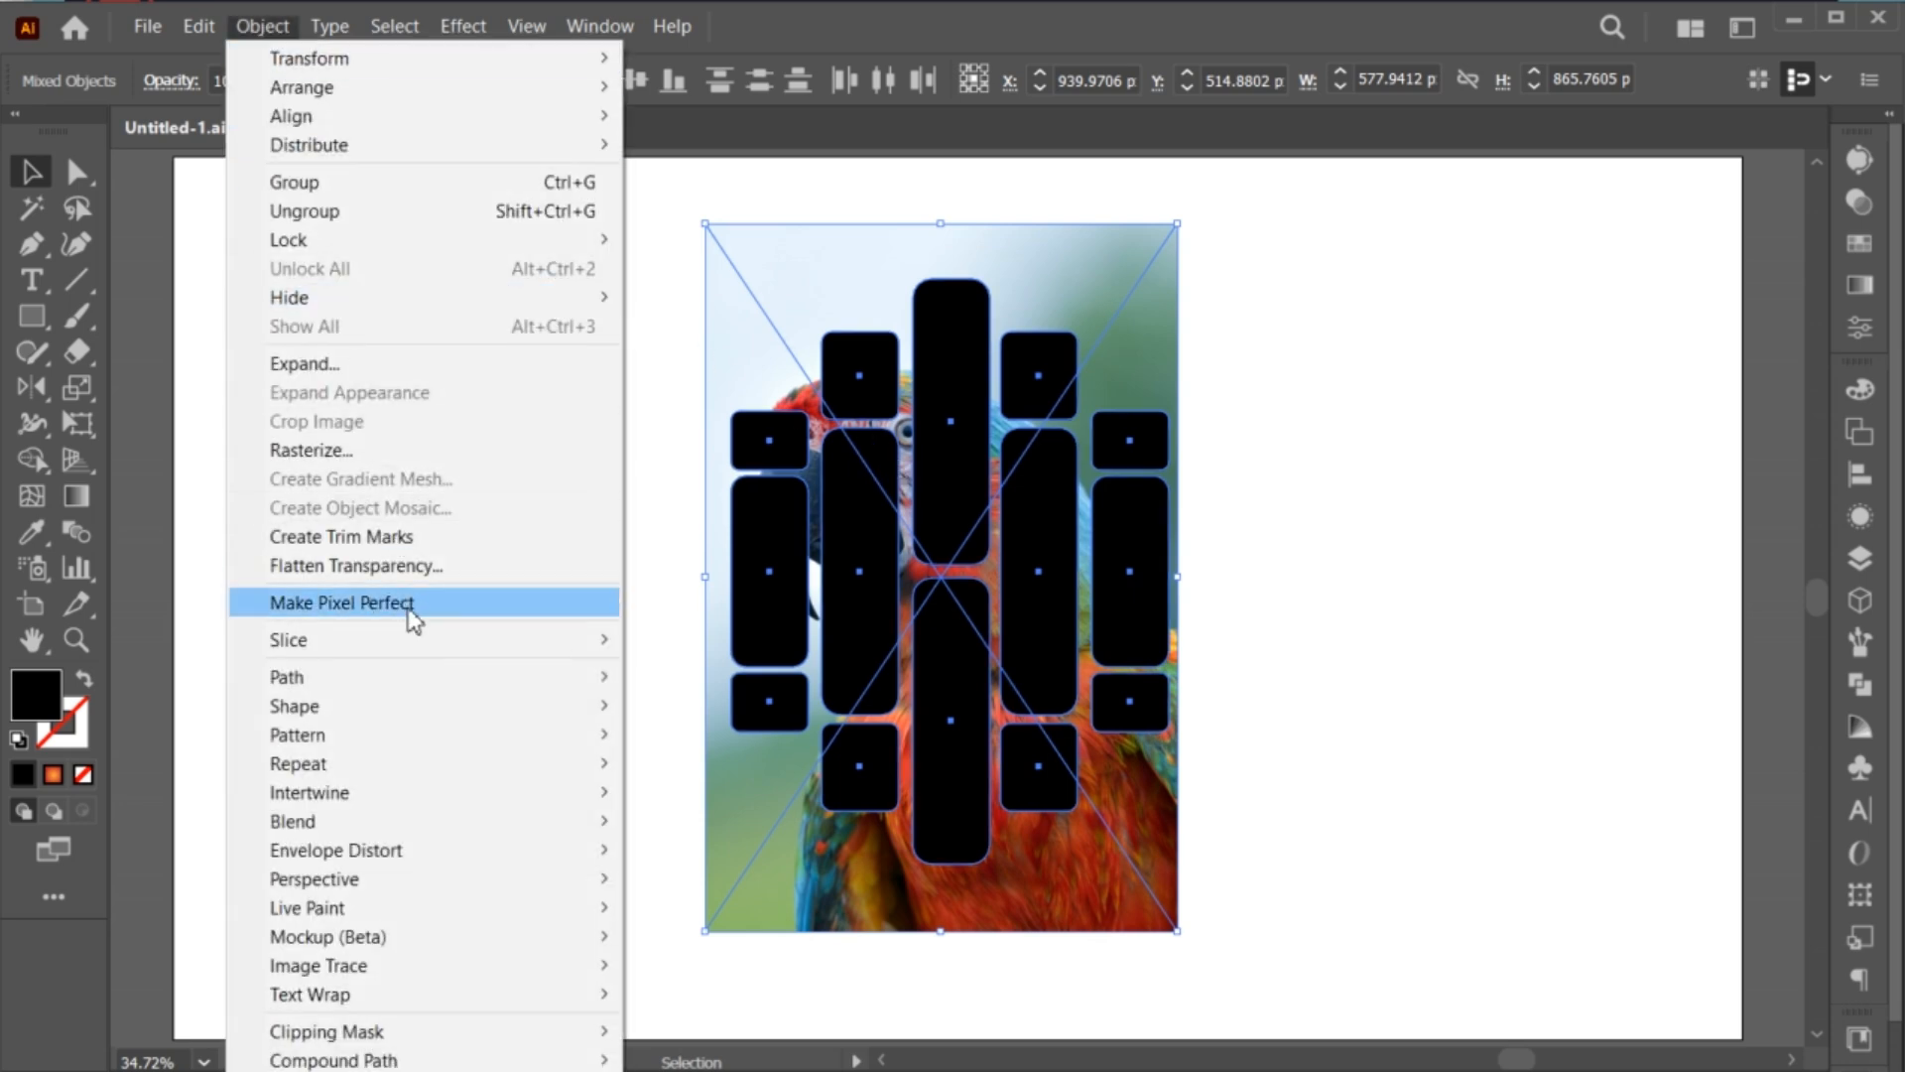
mouse_move(326, 1031)
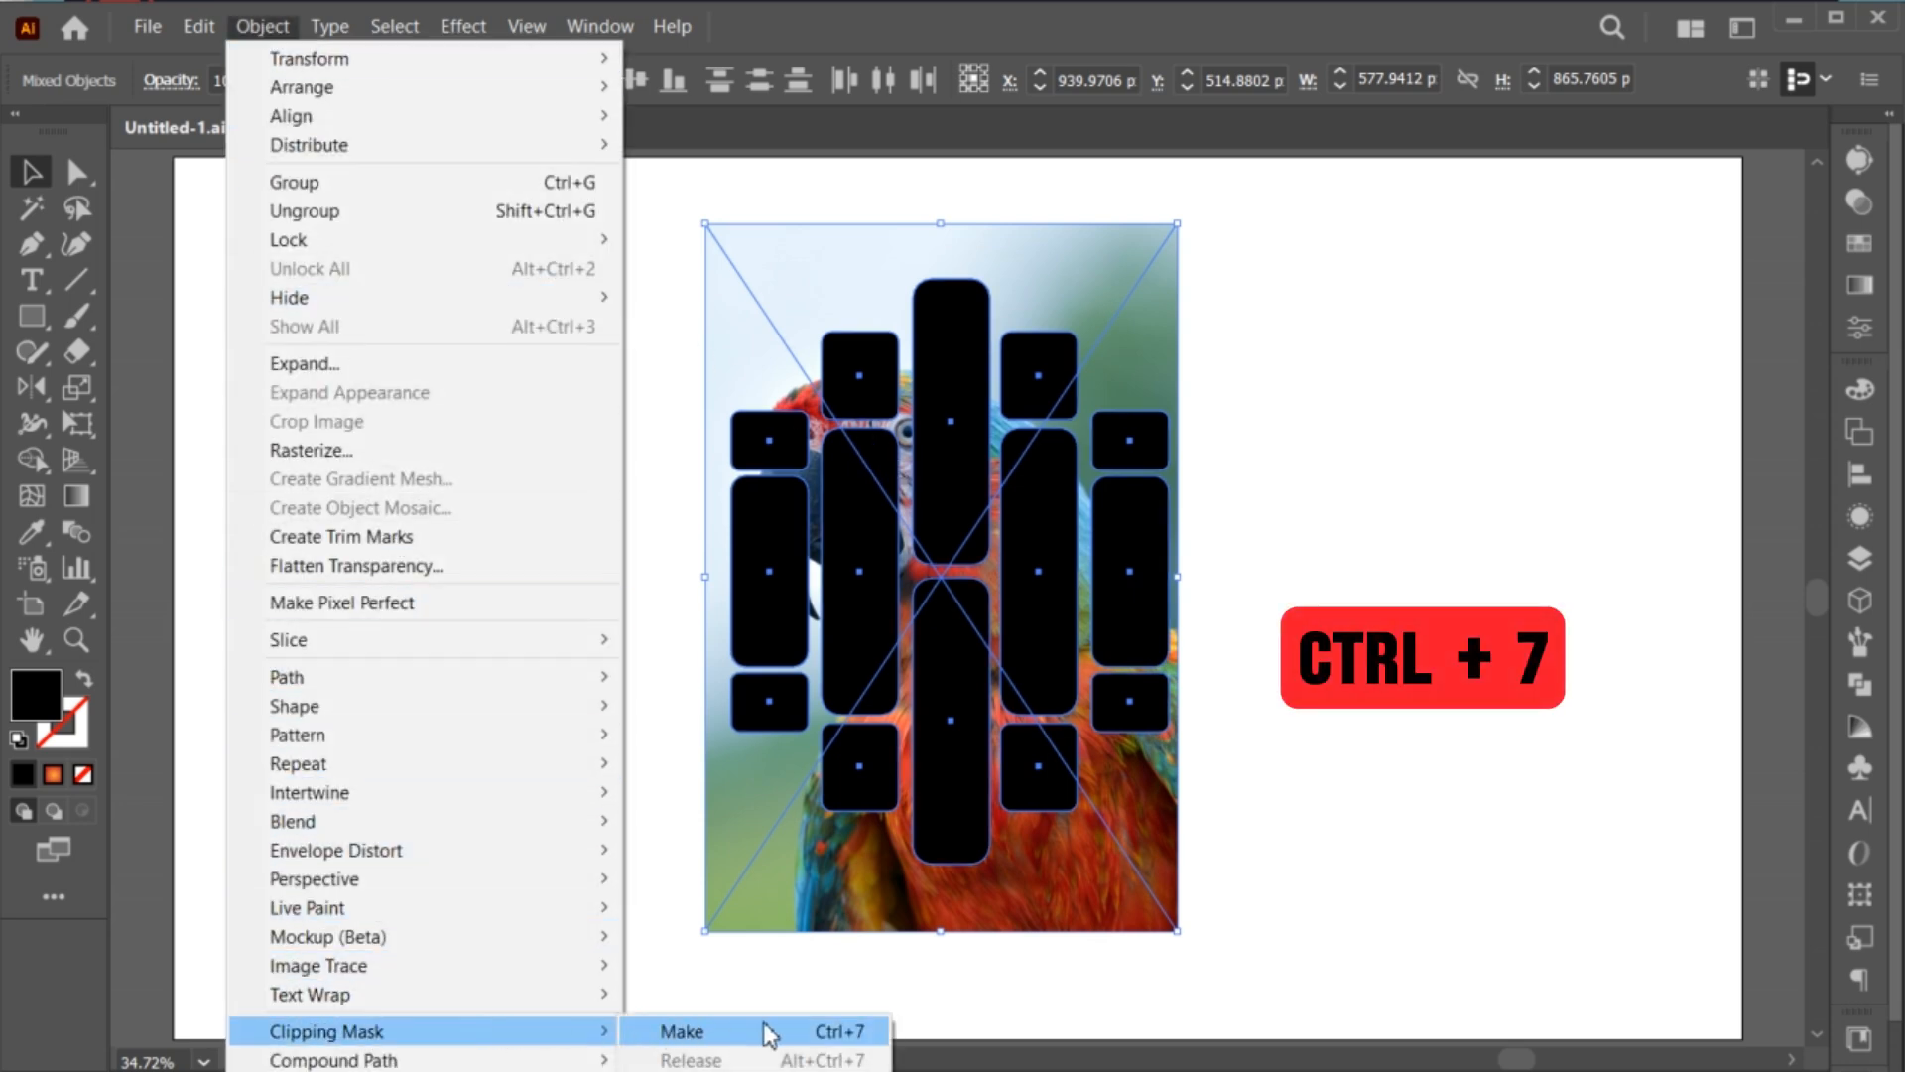
left_click(696, 1031)
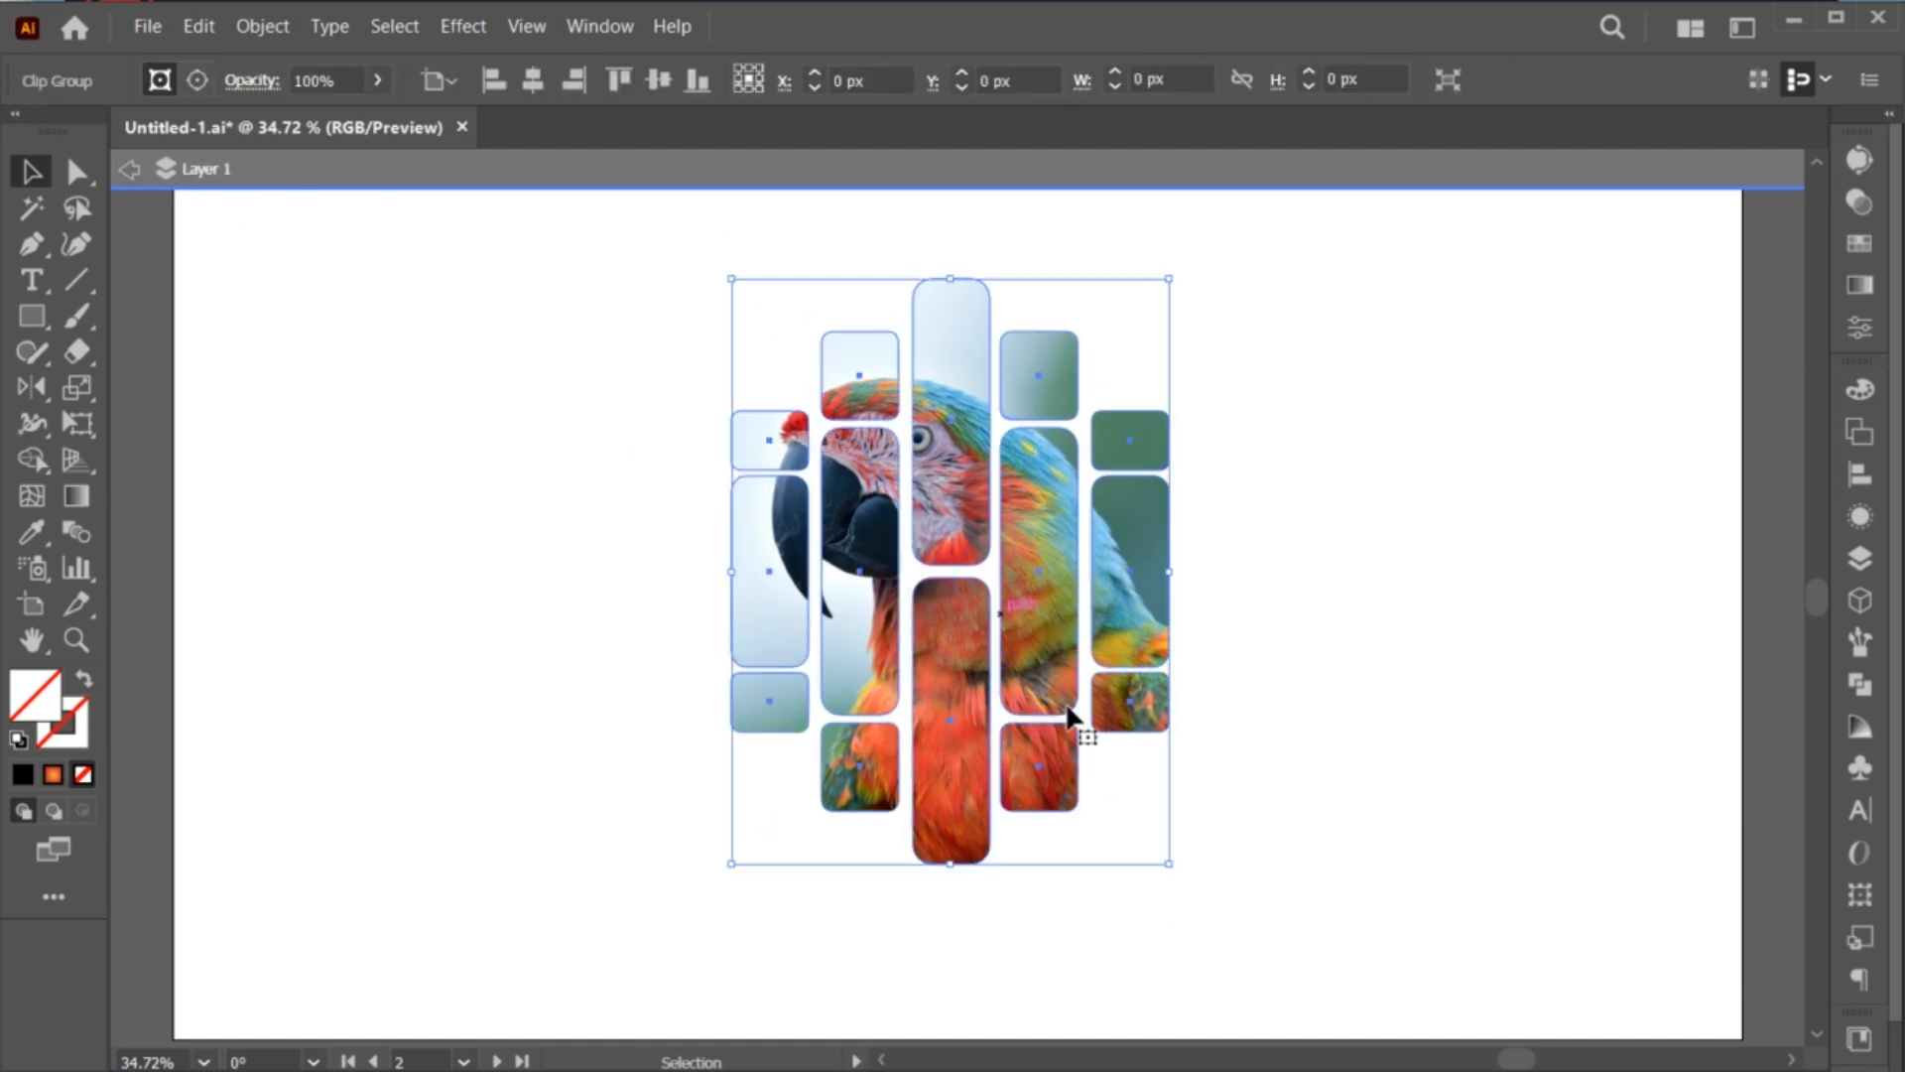
left_click(1312, 776)
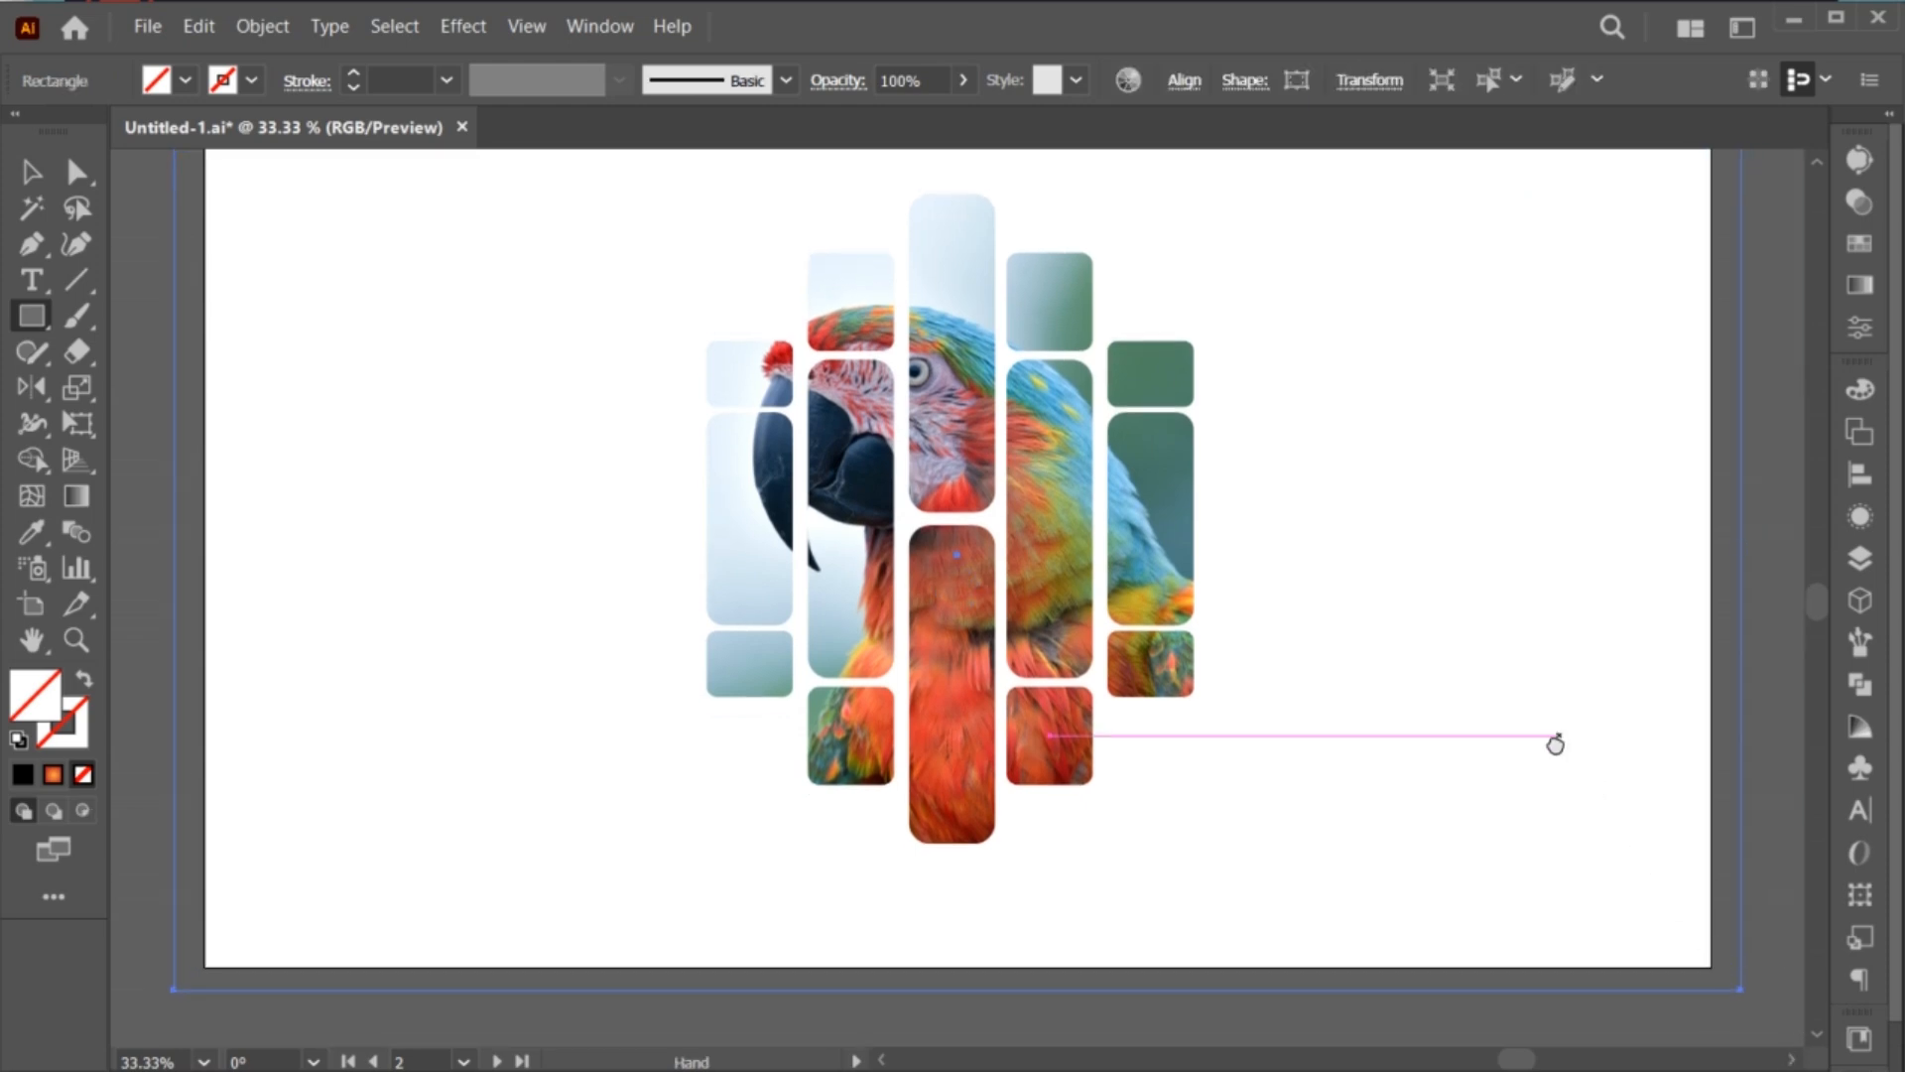
Step: Draw an artboard-sized rectangle behind the emblem and fill it with #000000
left_click(17, 776)
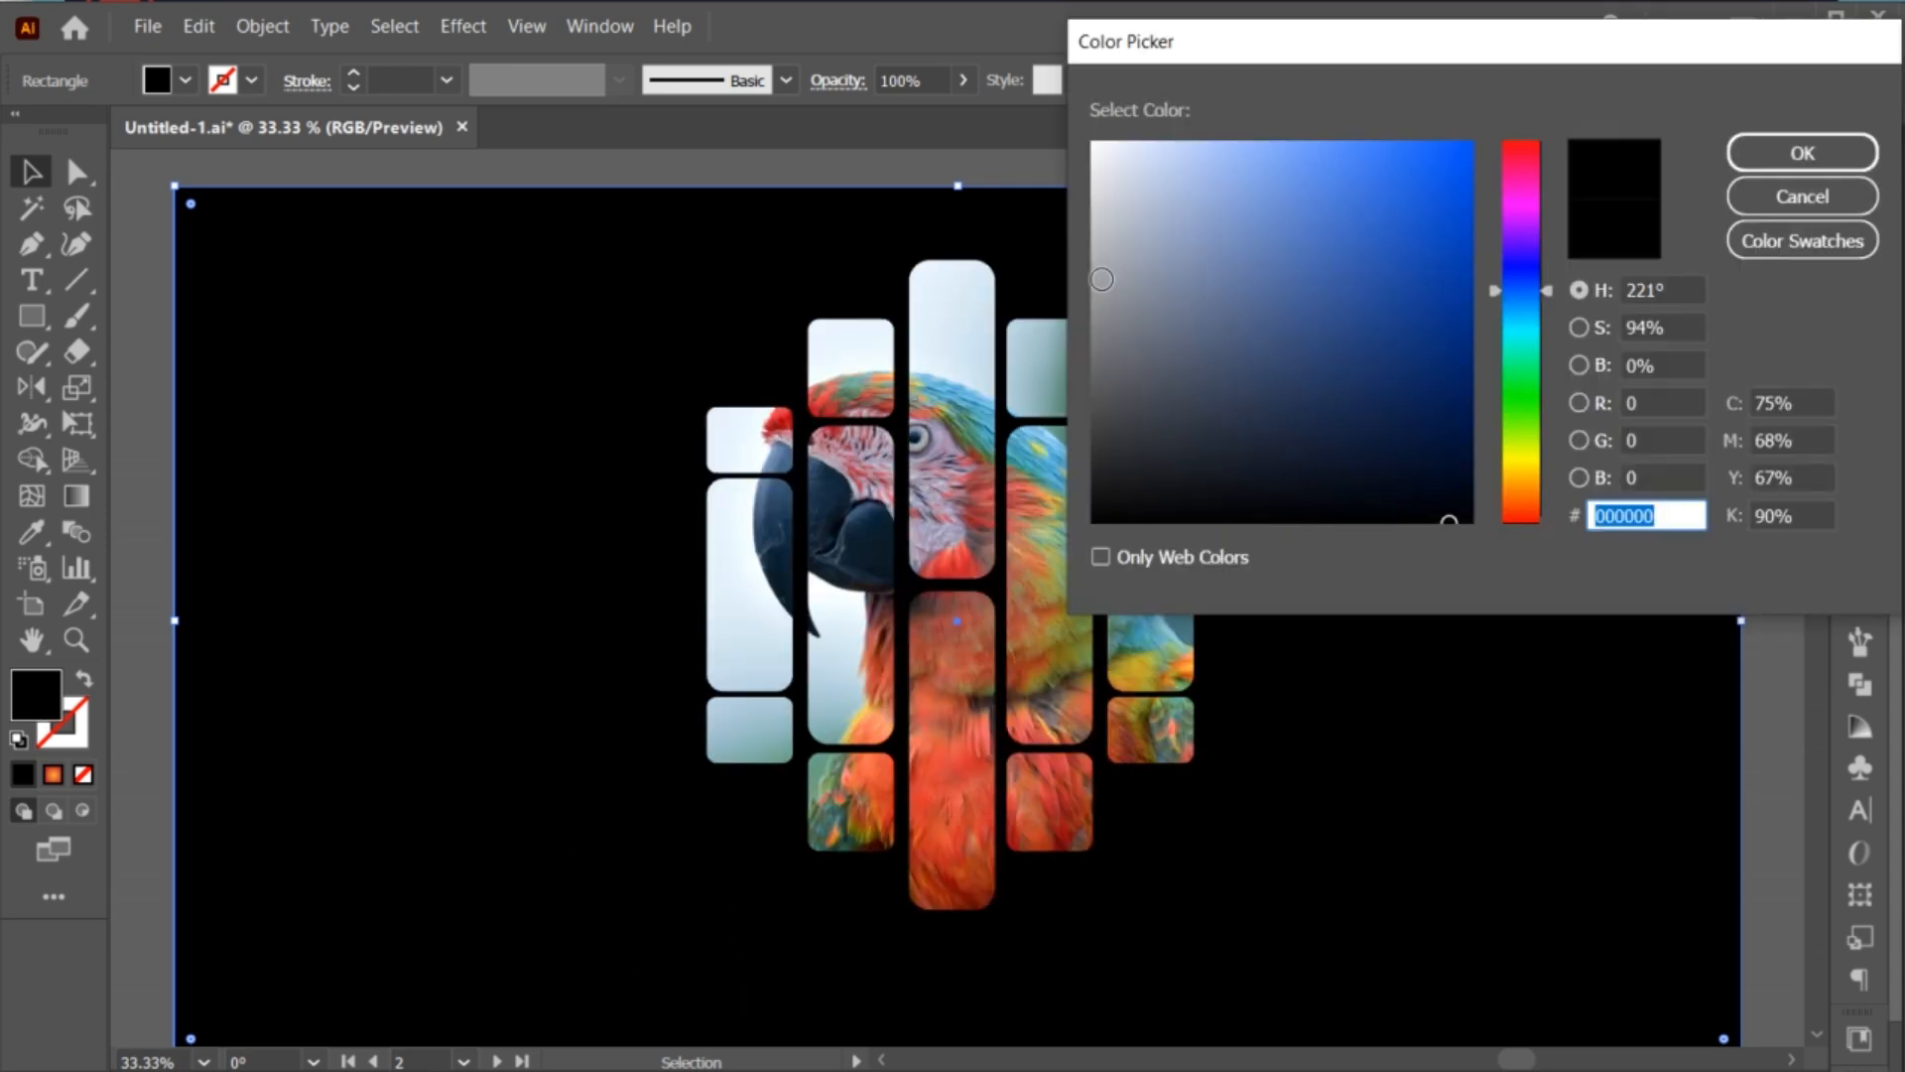
left_click(1522, 236)
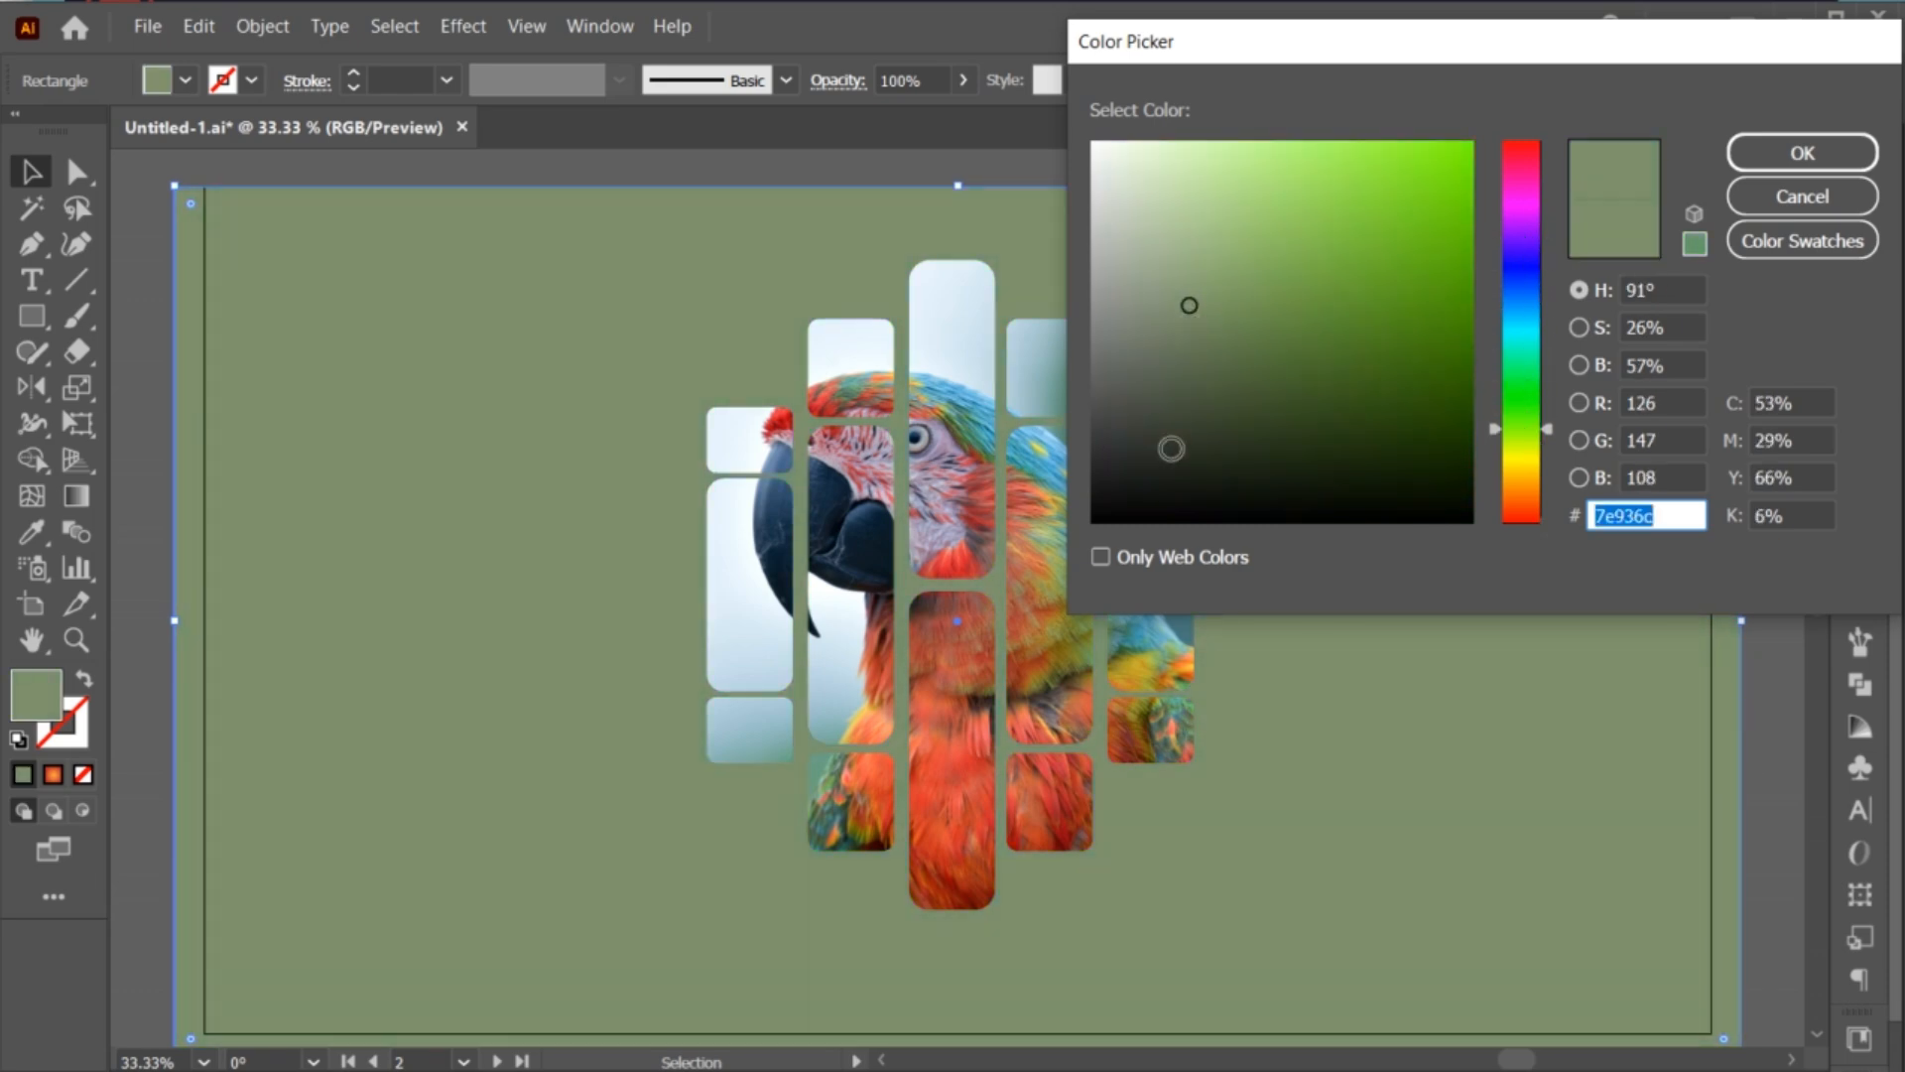
left_click(1804, 151)
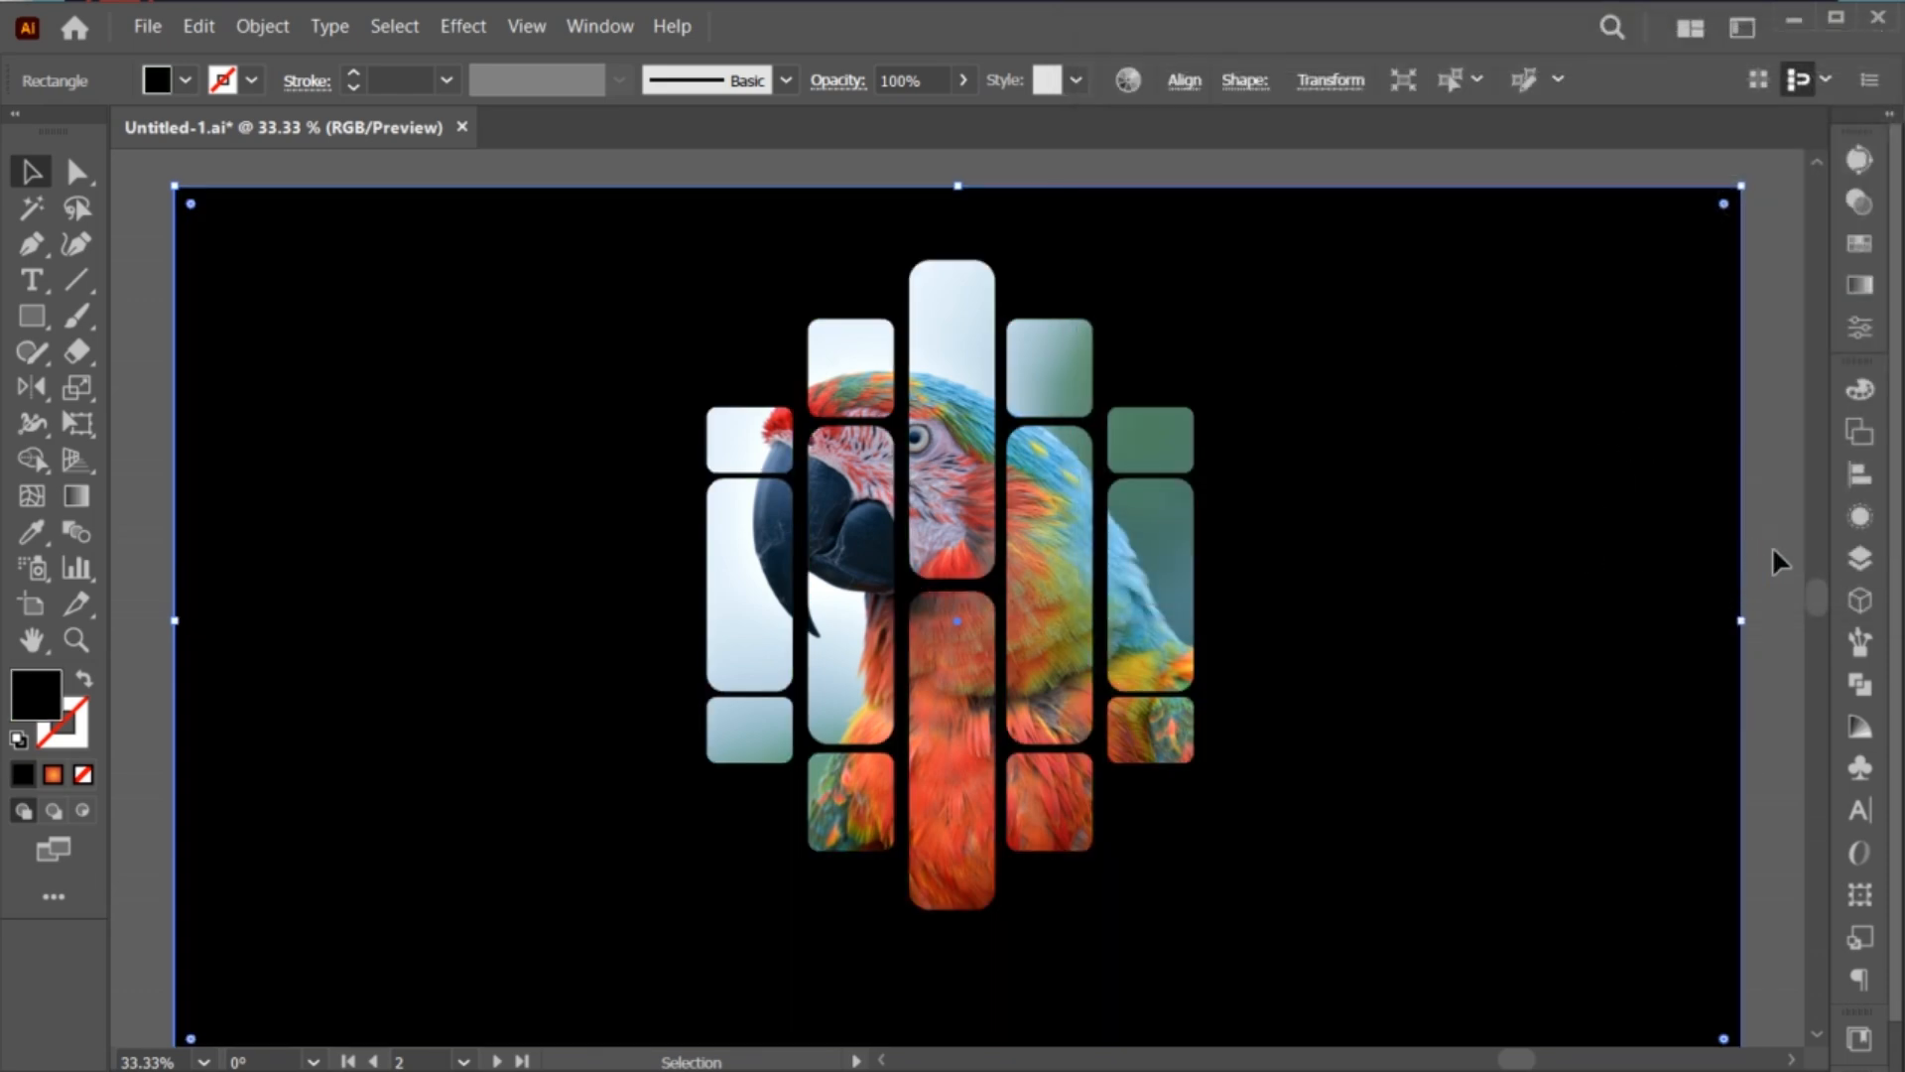